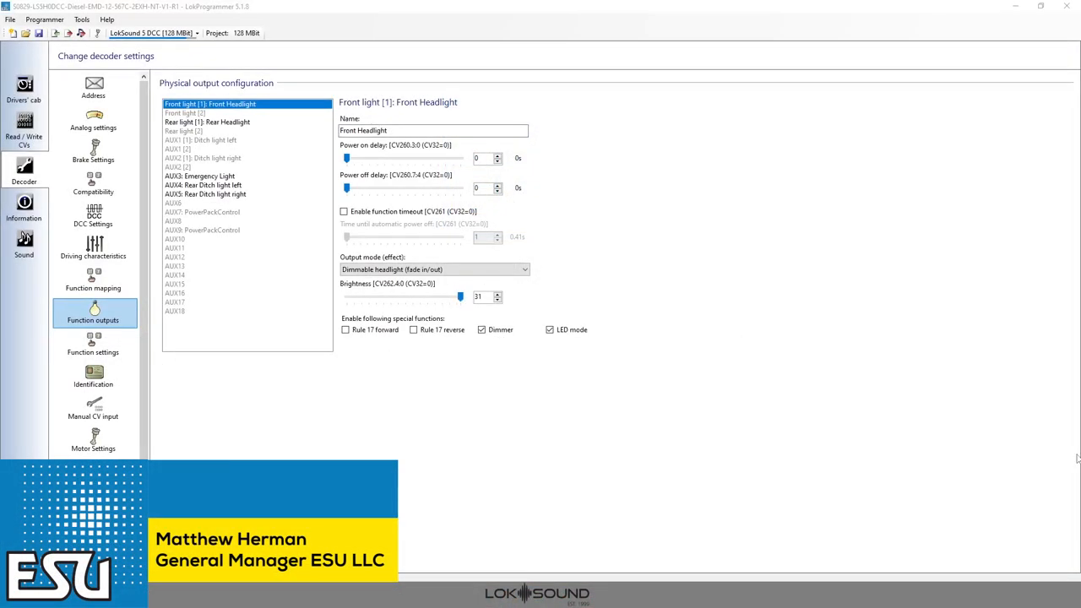
pyautogui.moveTo(375, 383)
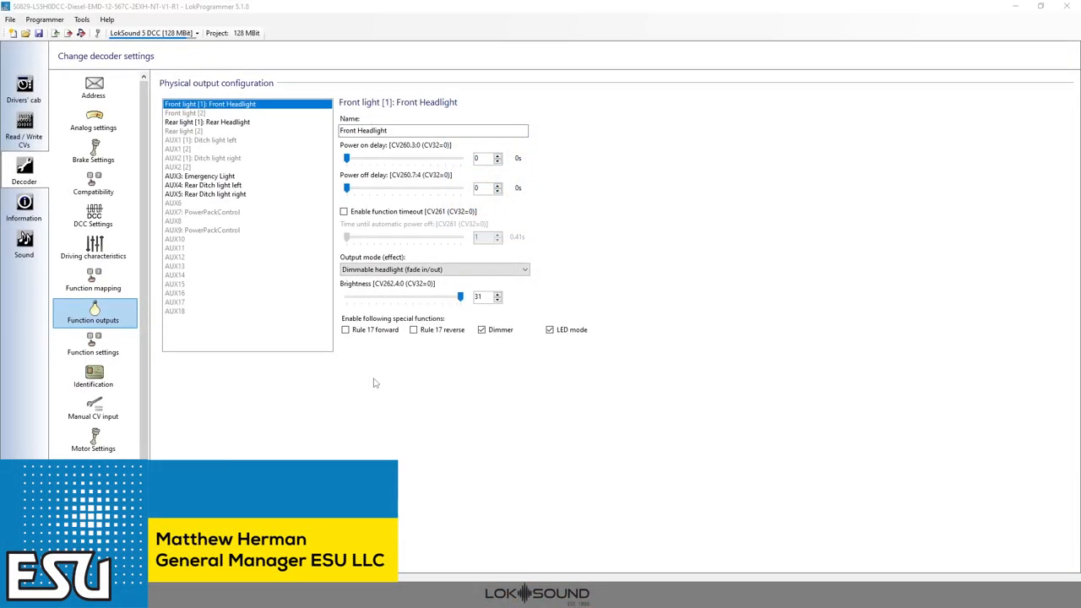
pyautogui.moveTo(283, 375)
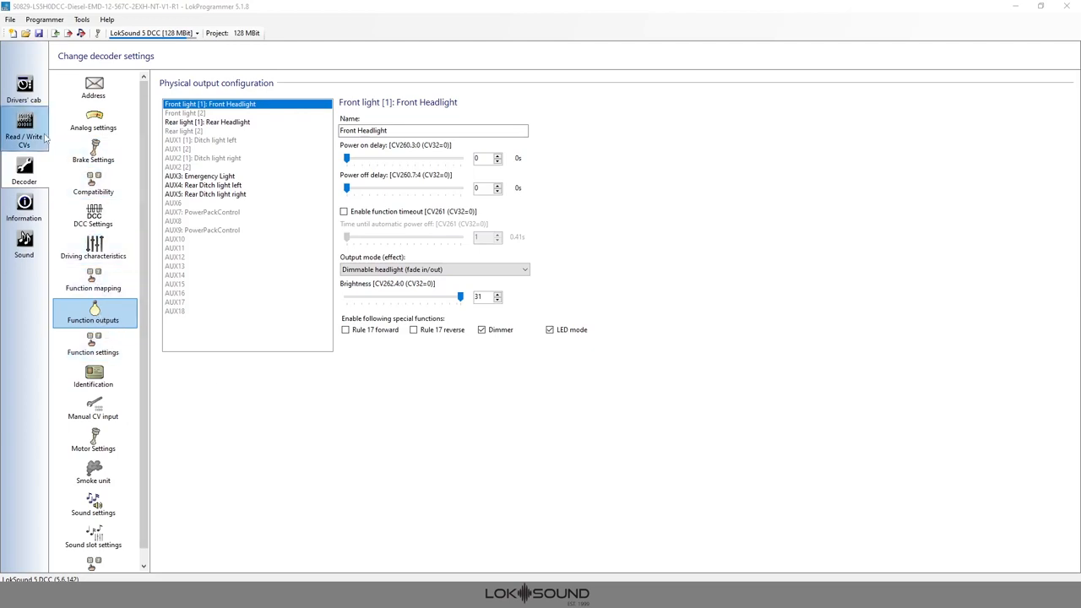
# Map F5 to Front light [2] instead of AUX3: Emergency Light, then show Function outputs again
pyautogui.click(24, 169)
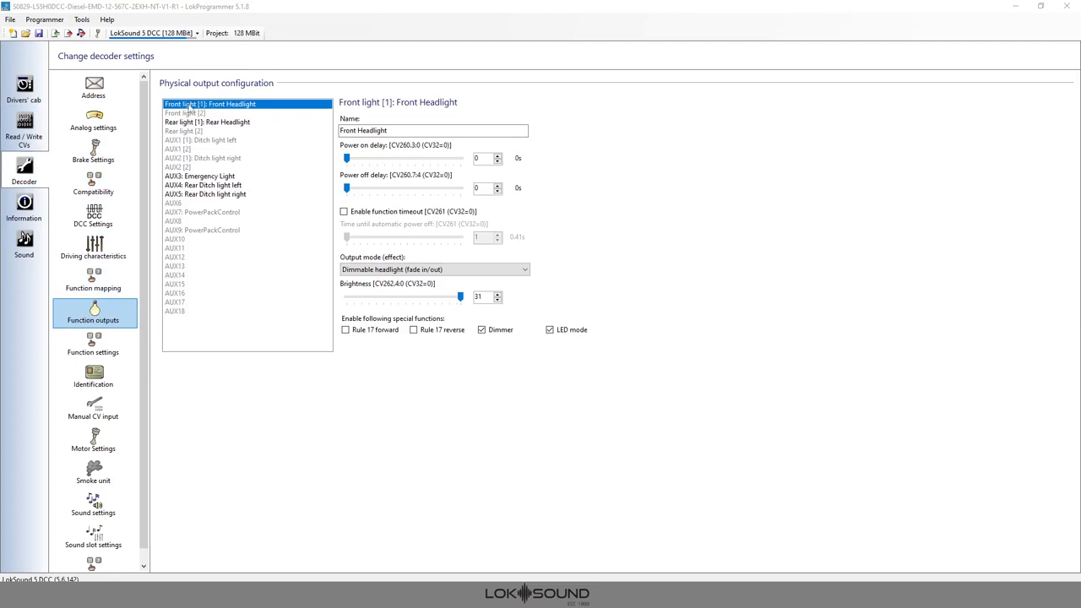
pyautogui.moveTo(175, 166)
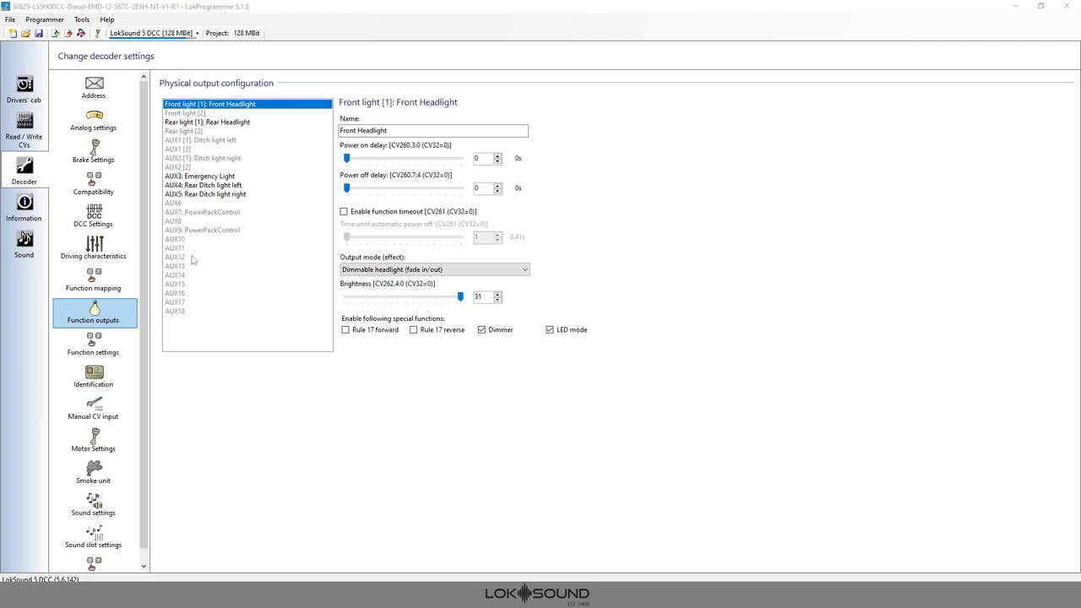
pyautogui.moveTo(192, 279)
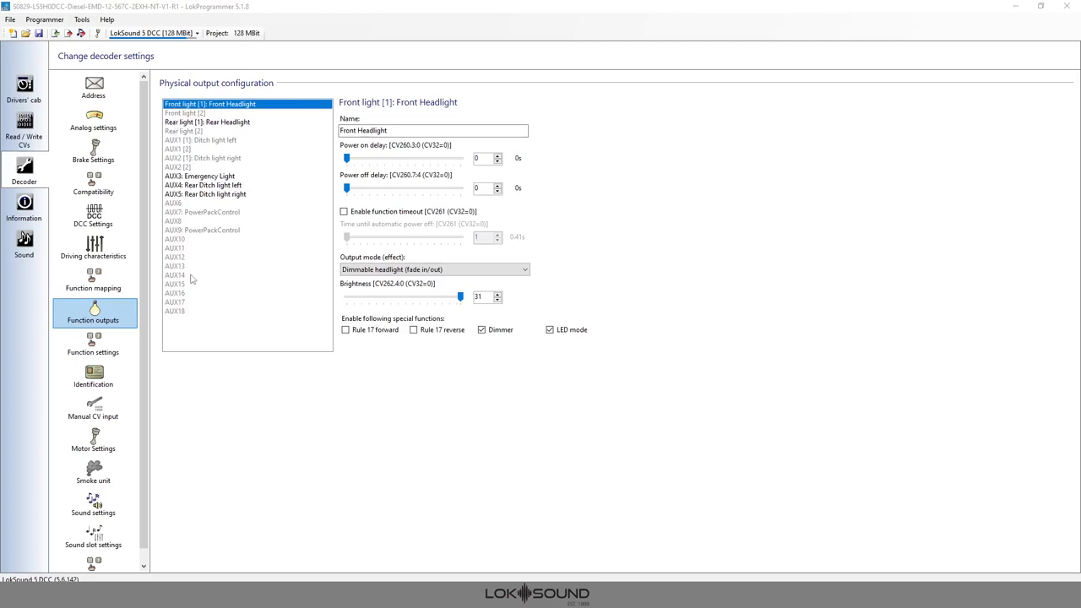
pyautogui.moveTo(190, 277)
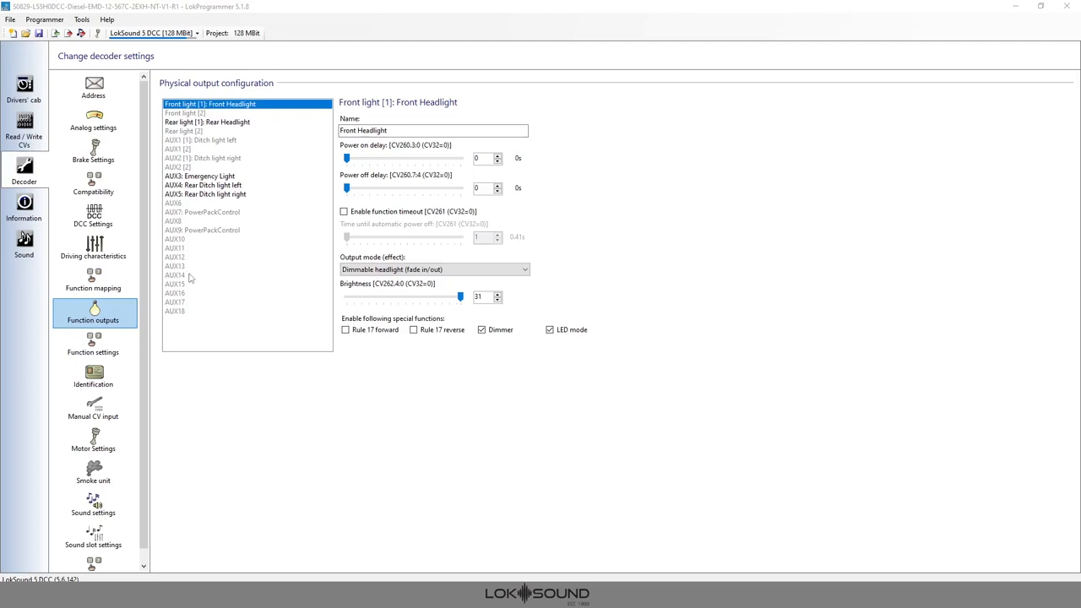
pyautogui.moveTo(186, 276)
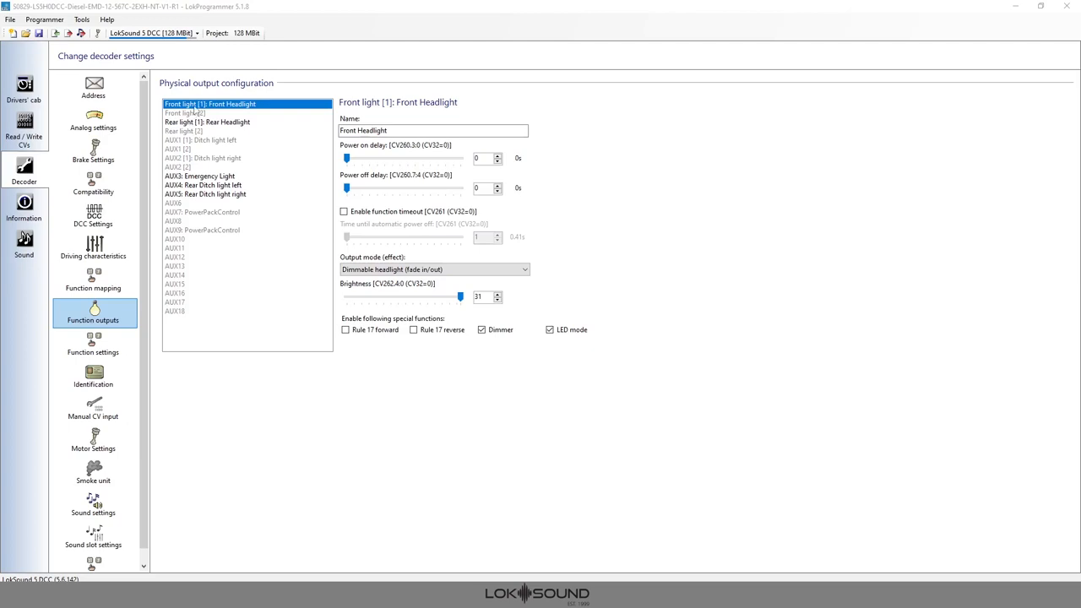
pyautogui.moveTo(188, 124)
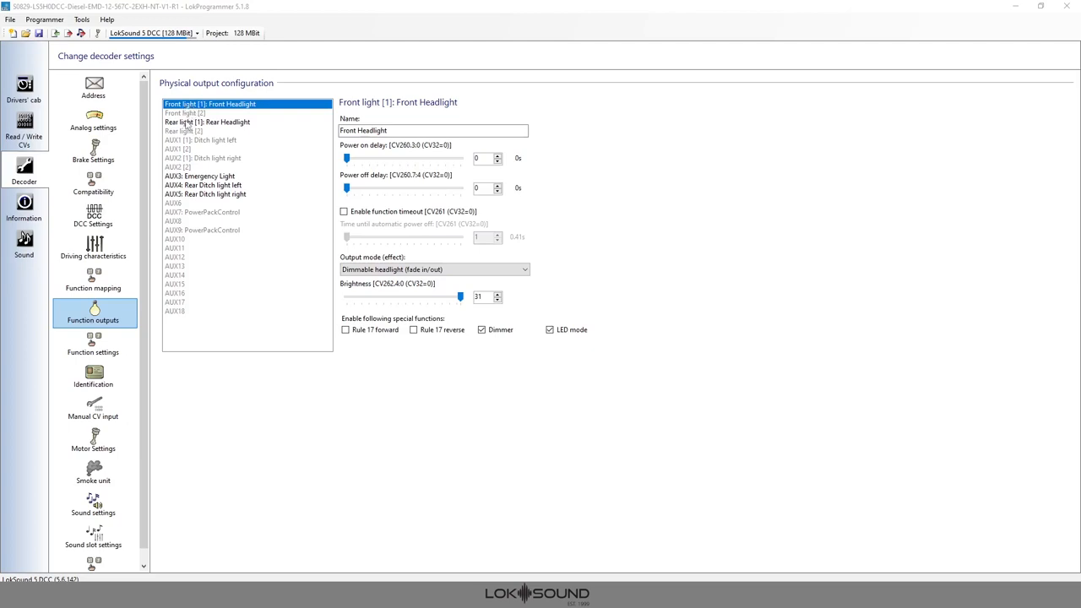
pyautogui.moveTo(184, 160)
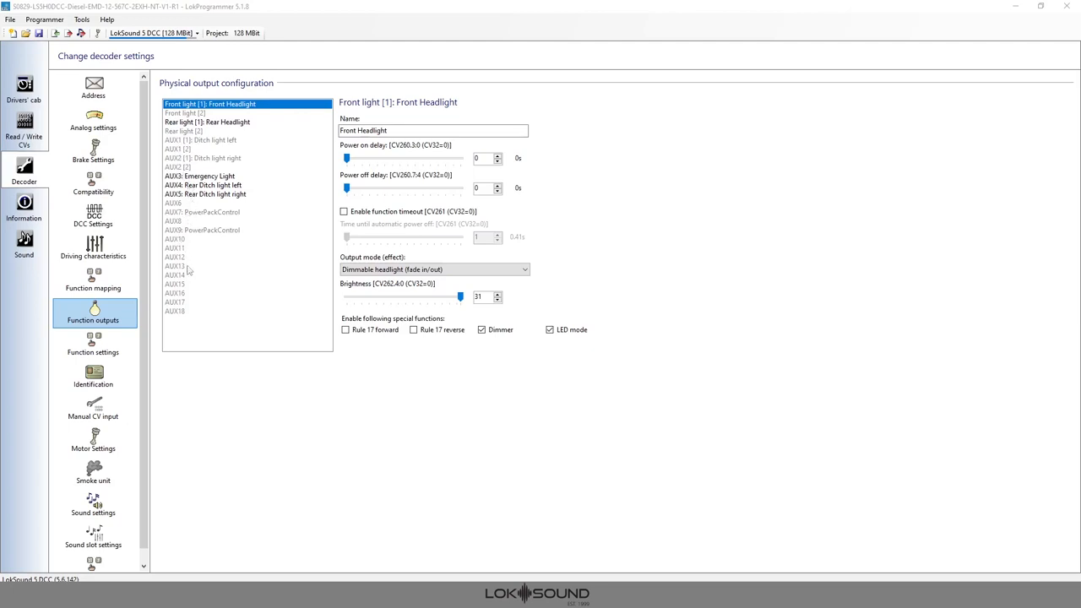
pyautogui.moveTo(178, 202)
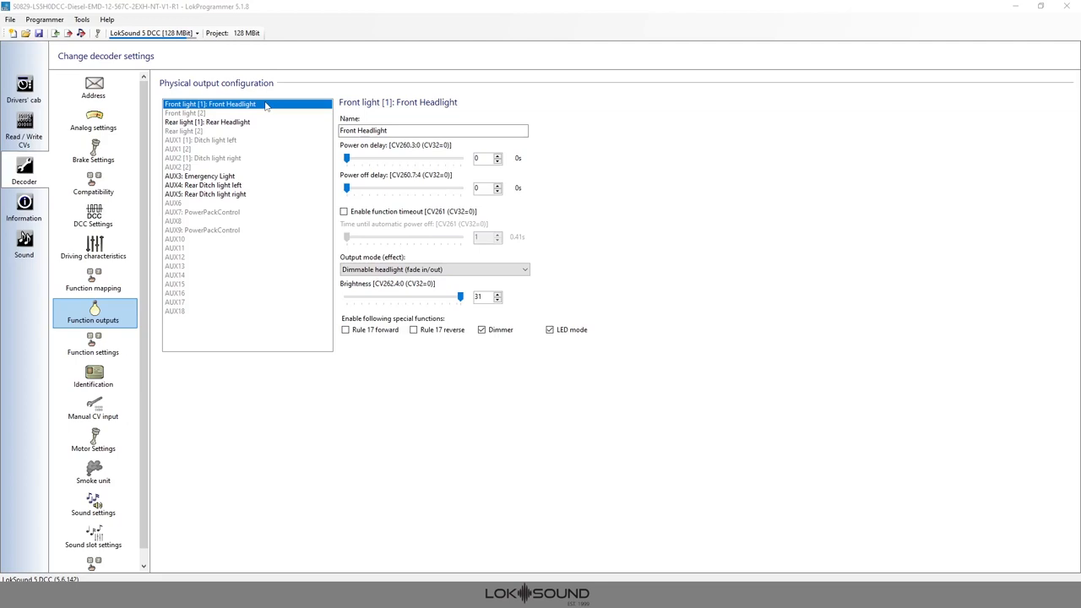
pyautogui.moveTo(178, 129)
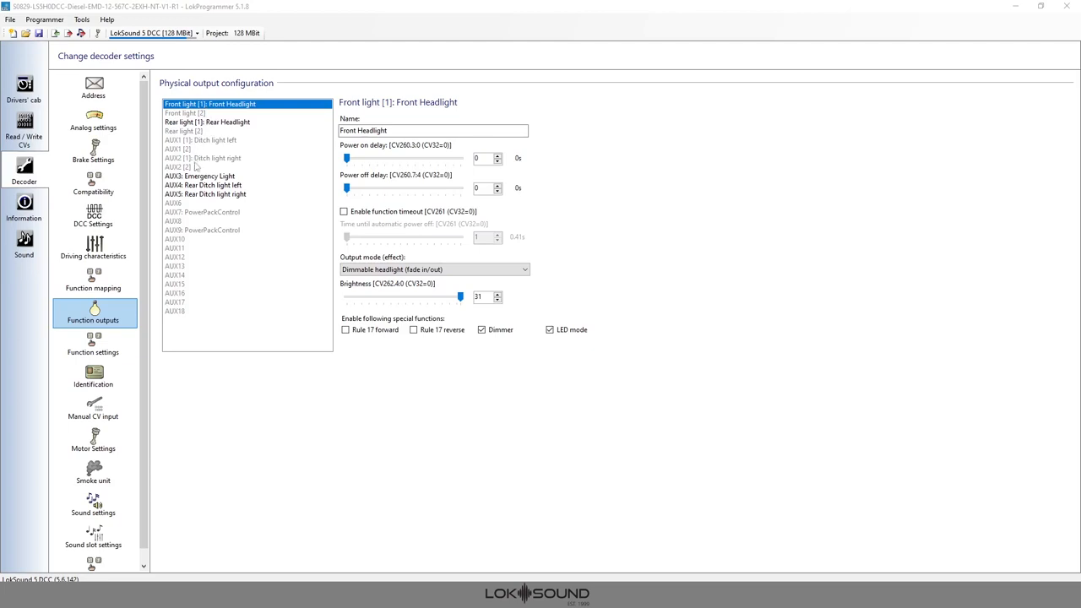
pyautogui.moveTo(193, 169)
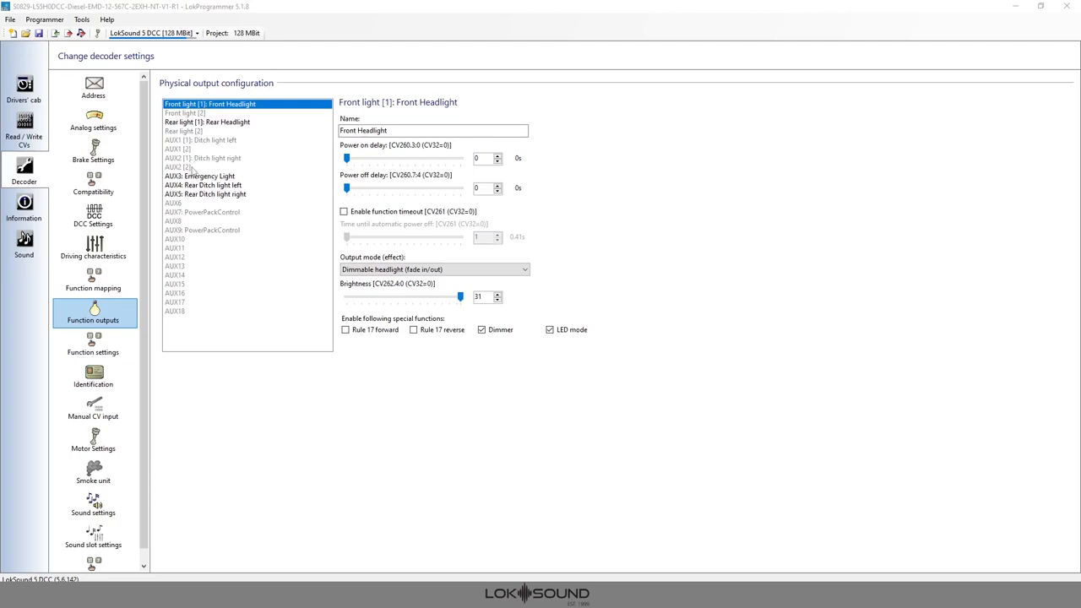
pyautogui.moveTo(186, 170)
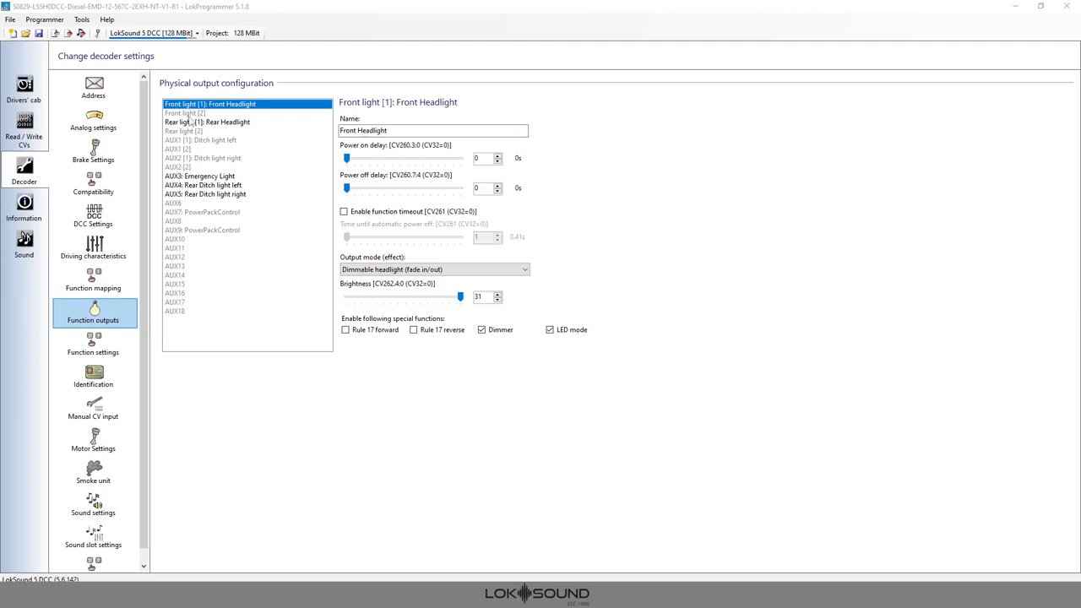
pyautogui.moveTo(189, 121)
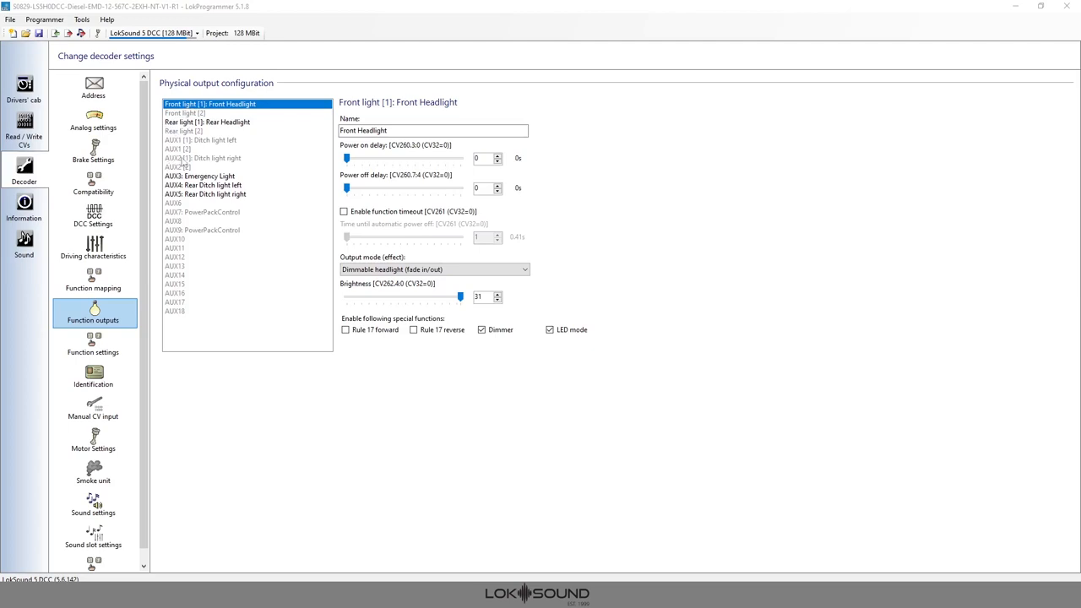
pyautogui.moveTo(182, 163)
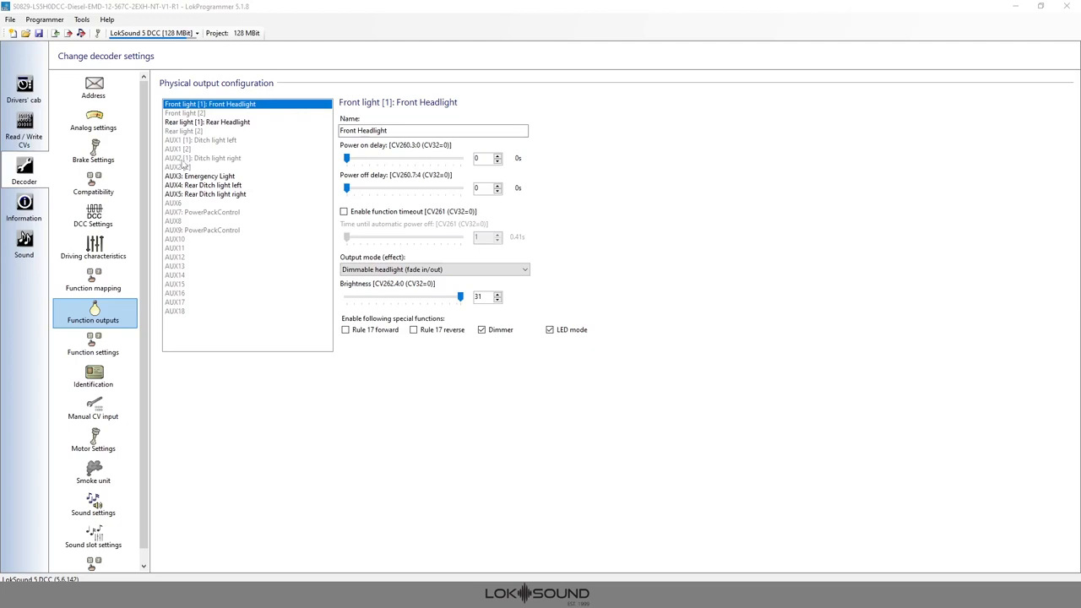
pyautogui.moveTo(184, 164)
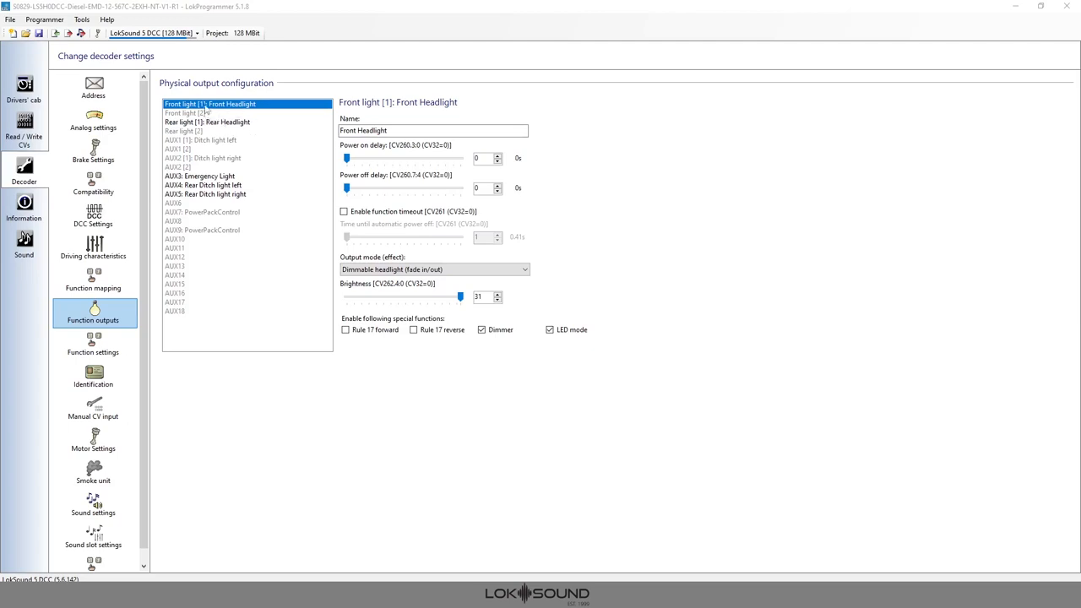
pyautogui.moveTo(205, 116)
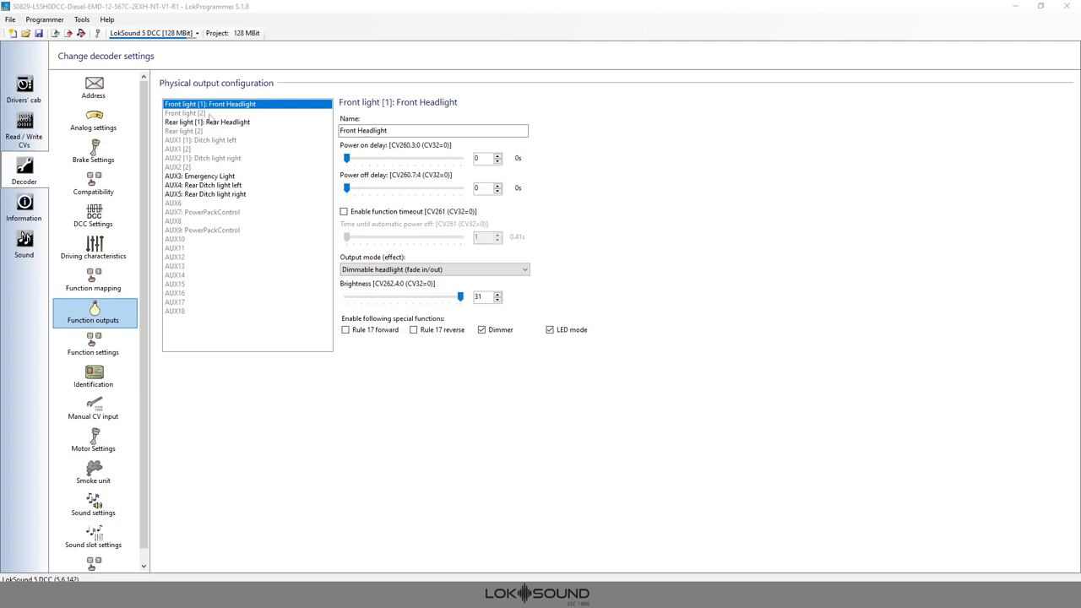
pyautogui.moveTo(209, 116)
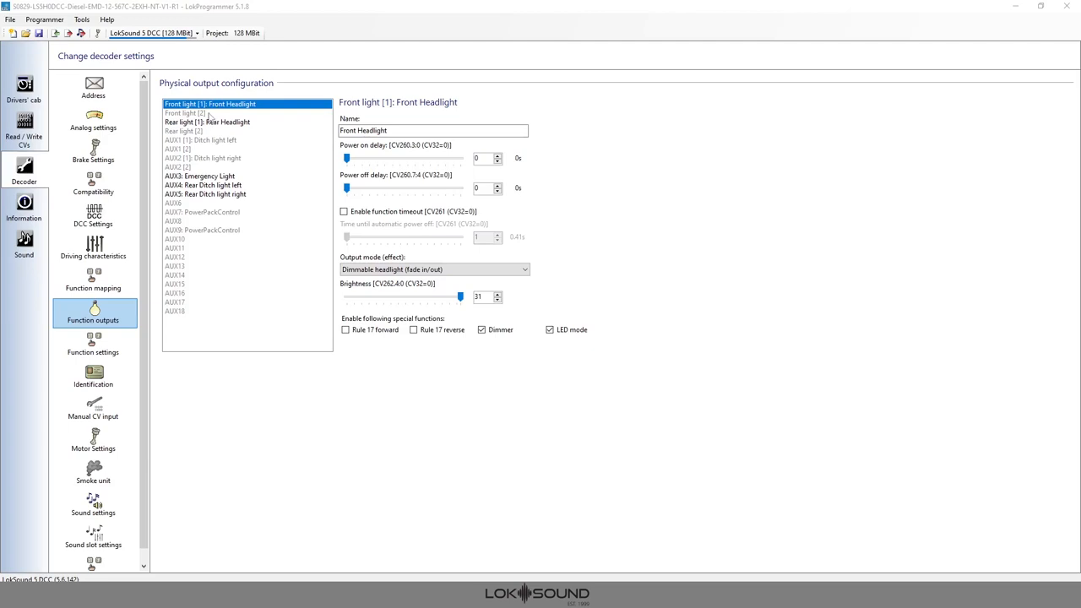
pyautogui.moveTo(221, 119)
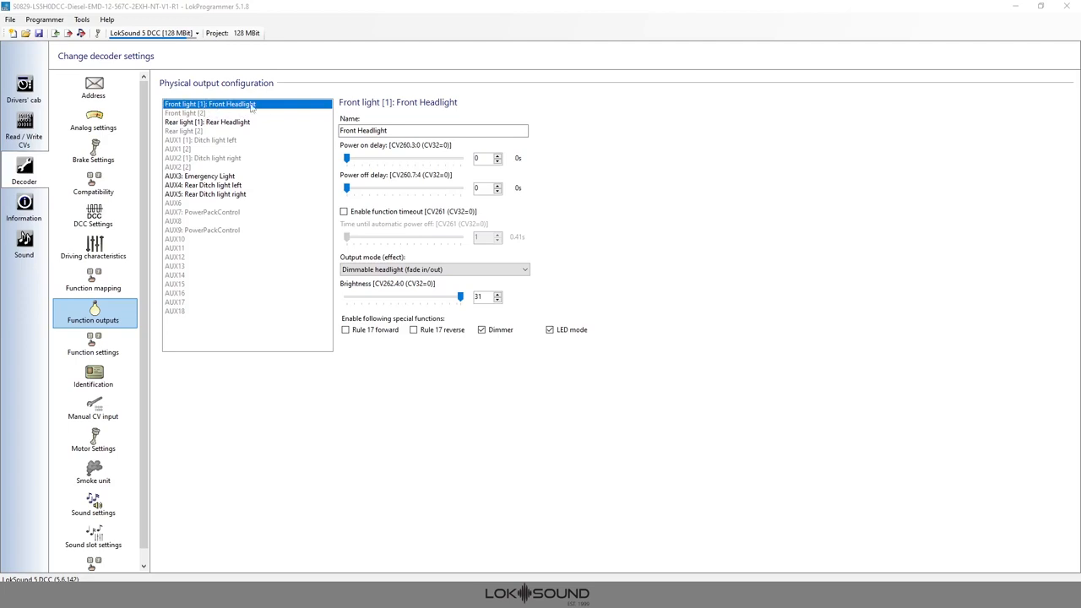
pyautogui.moveTo(262, 110)
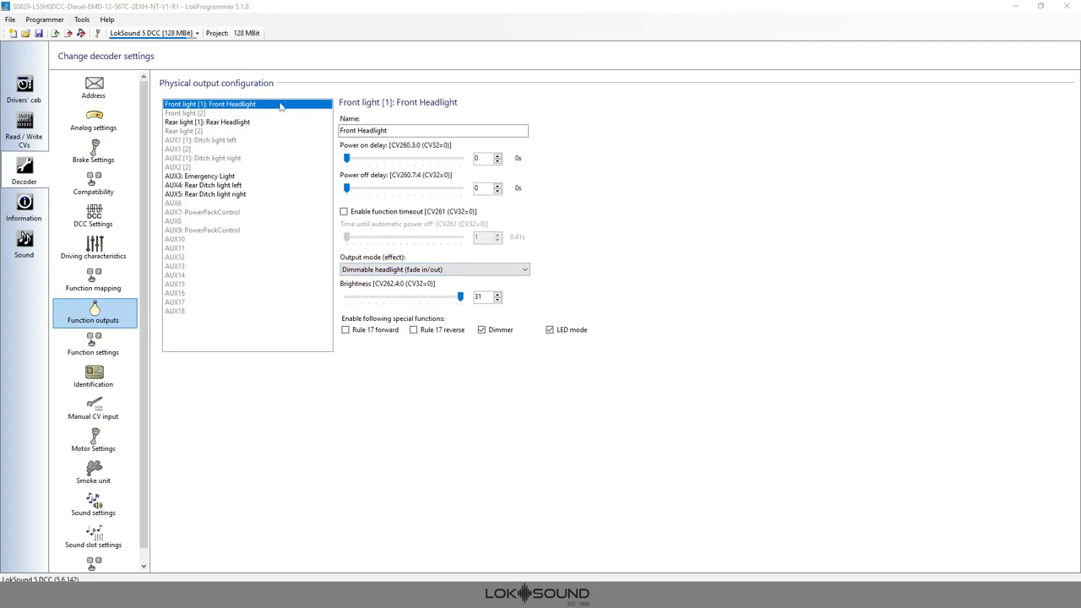
pyautogui.moveTo(93, 283)
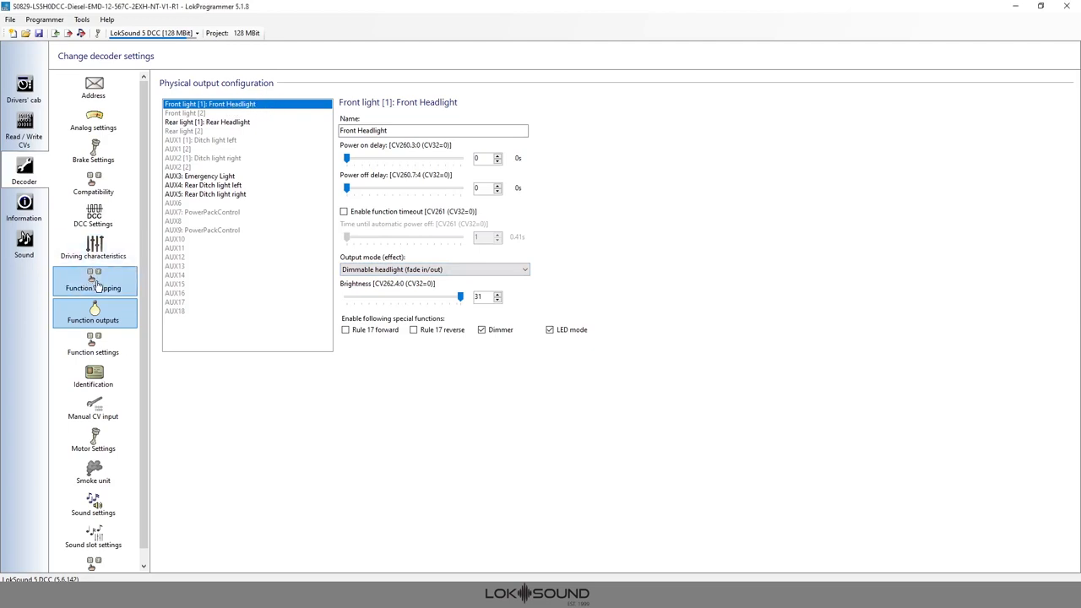
pyautogui.click(94, 283)
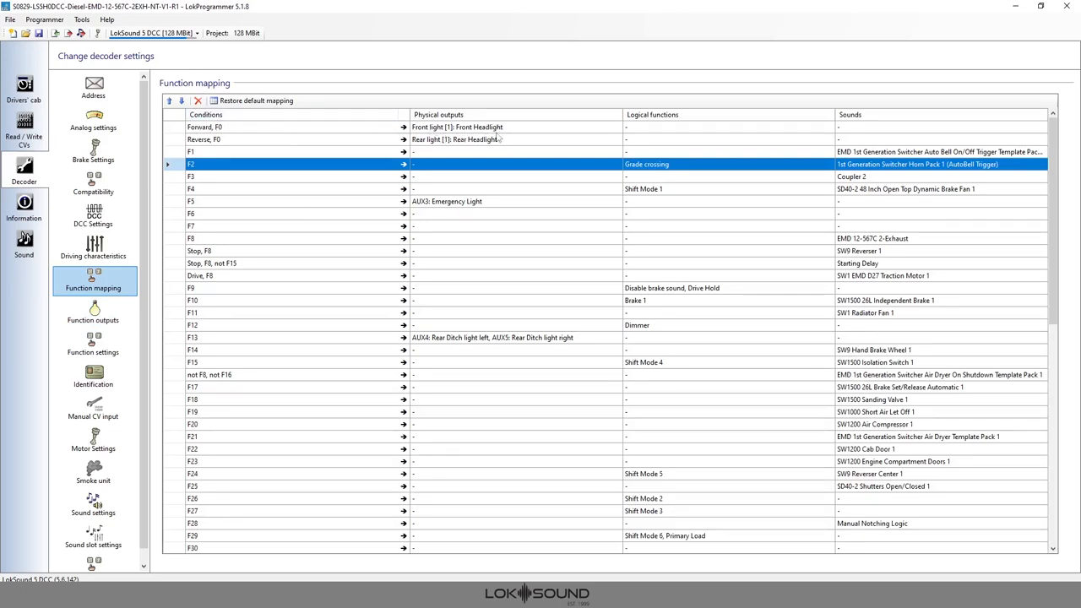
pyautogui.moveTo(207, 127)
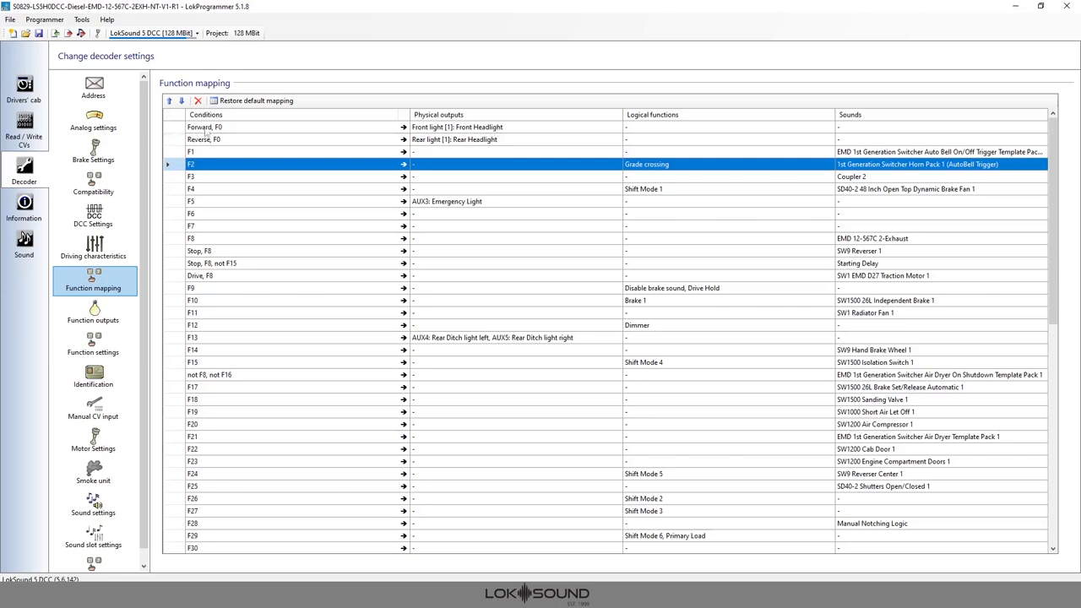
pyautogui.moveTo(256, 195)
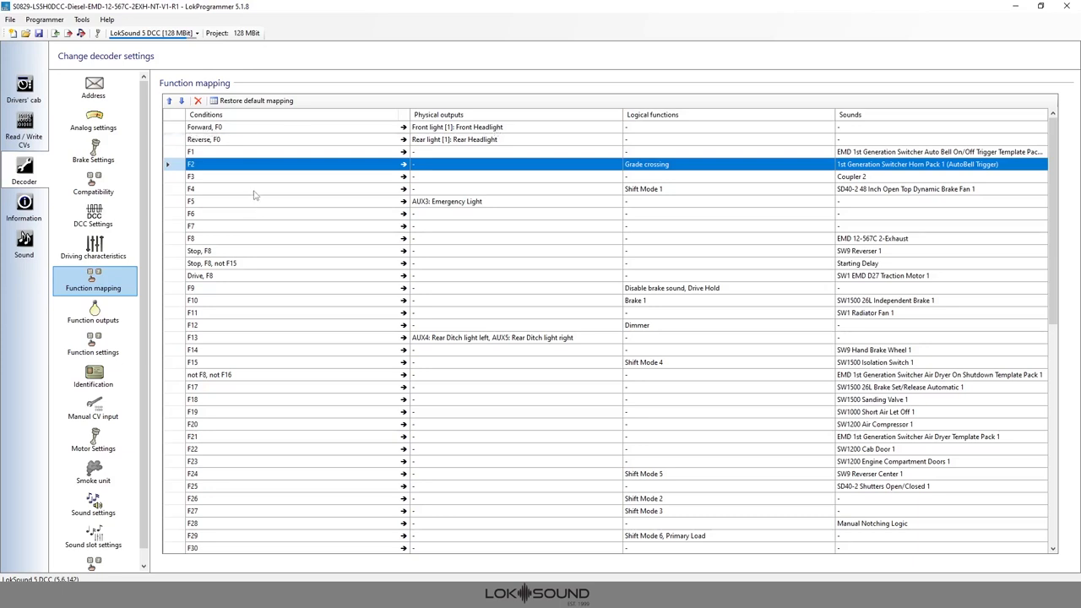
pyautogui.moveTo(545, 205)
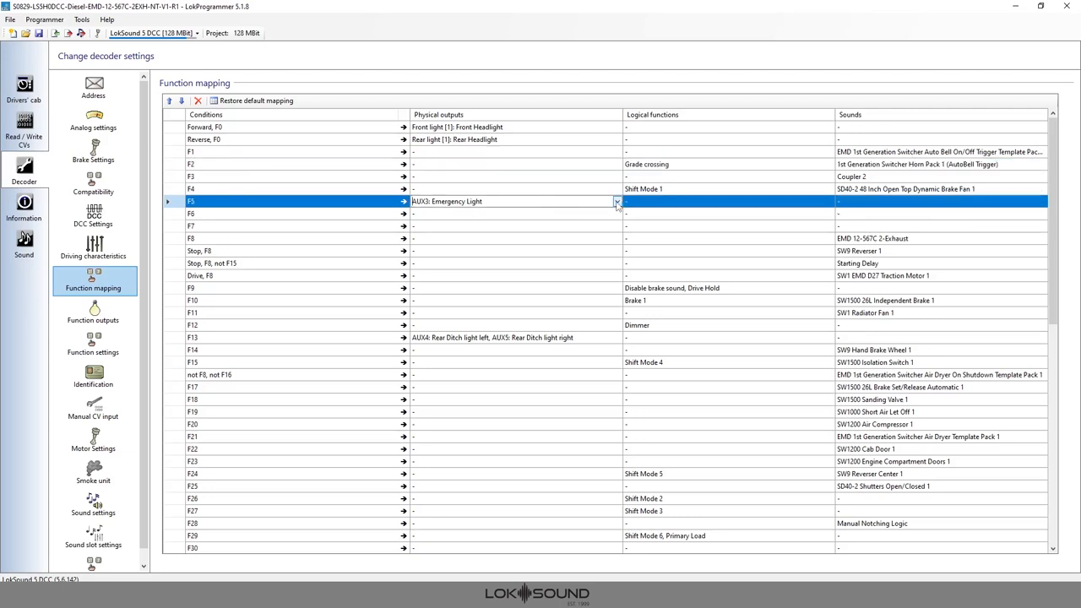
pyautogui.click(617, 201)
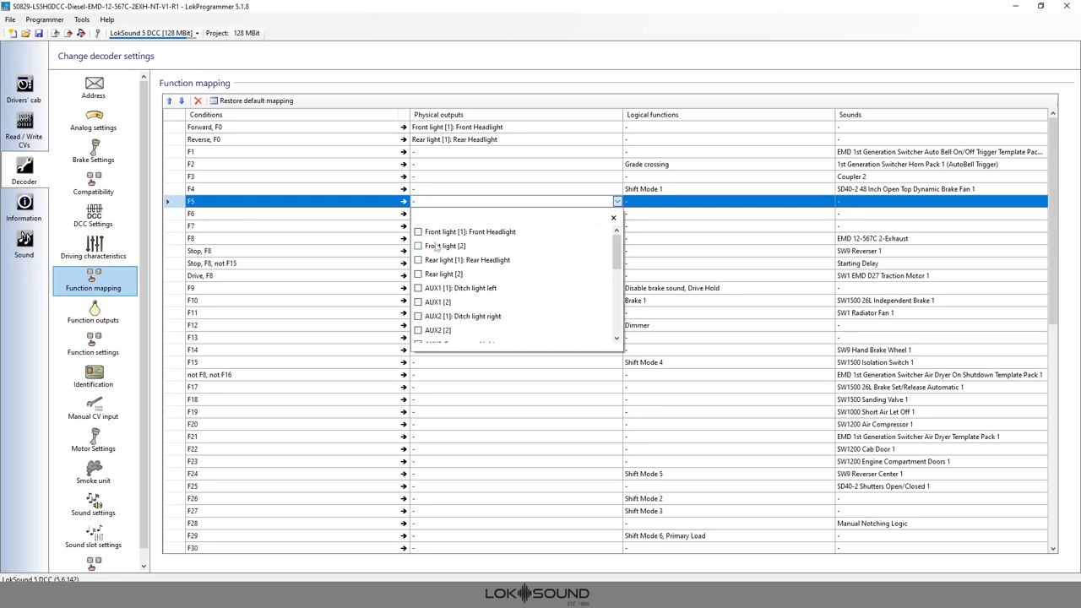
pyautogui.click(417, 246)
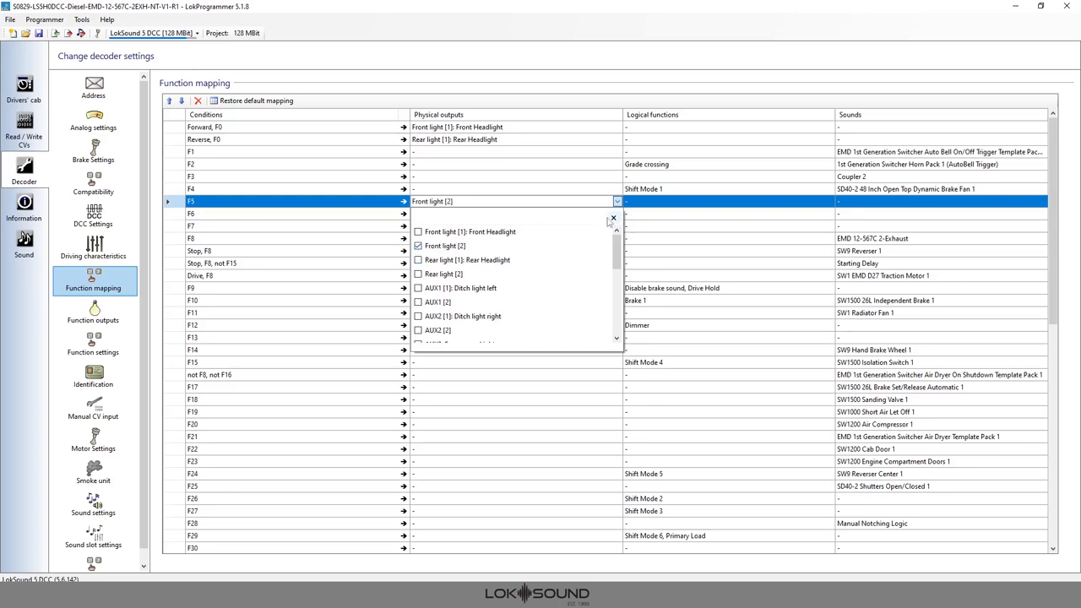
pyautogui.moveTo(613, 219)
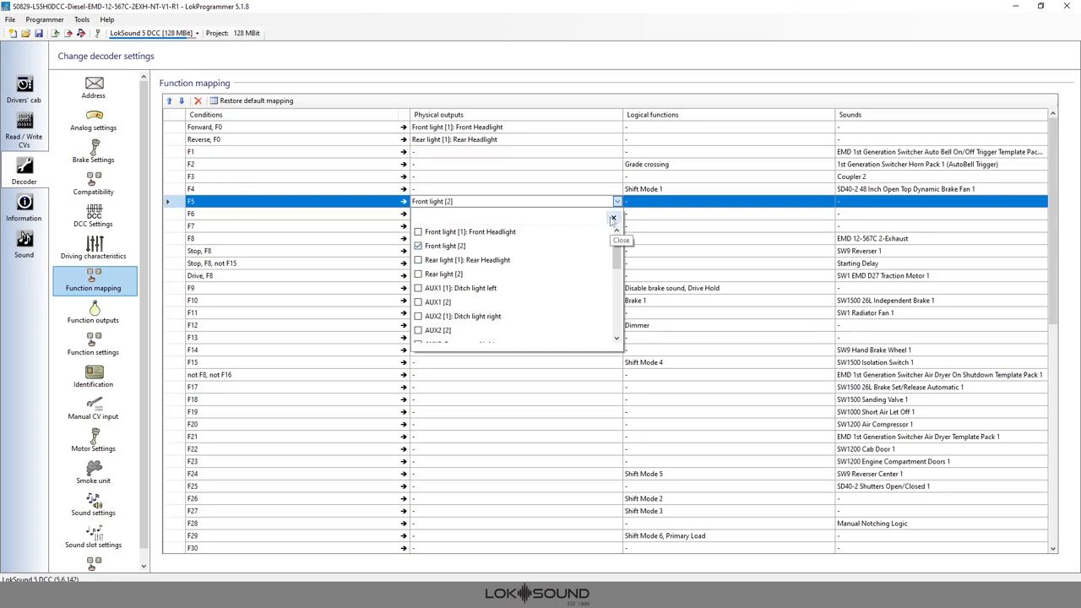
pyautogui.click(613, 218)
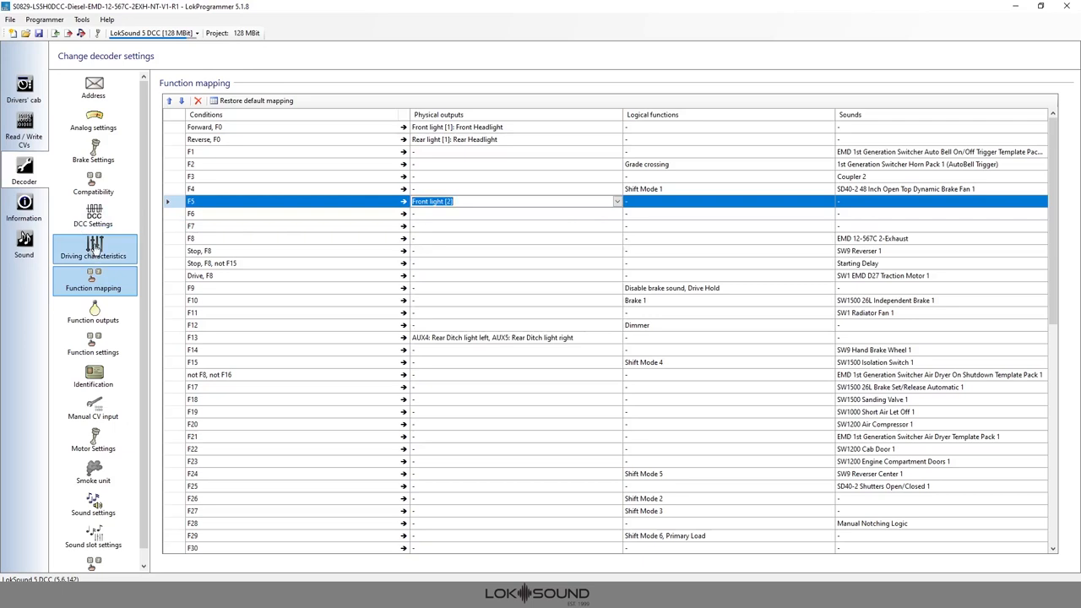
pyautogui.click(93, 312)
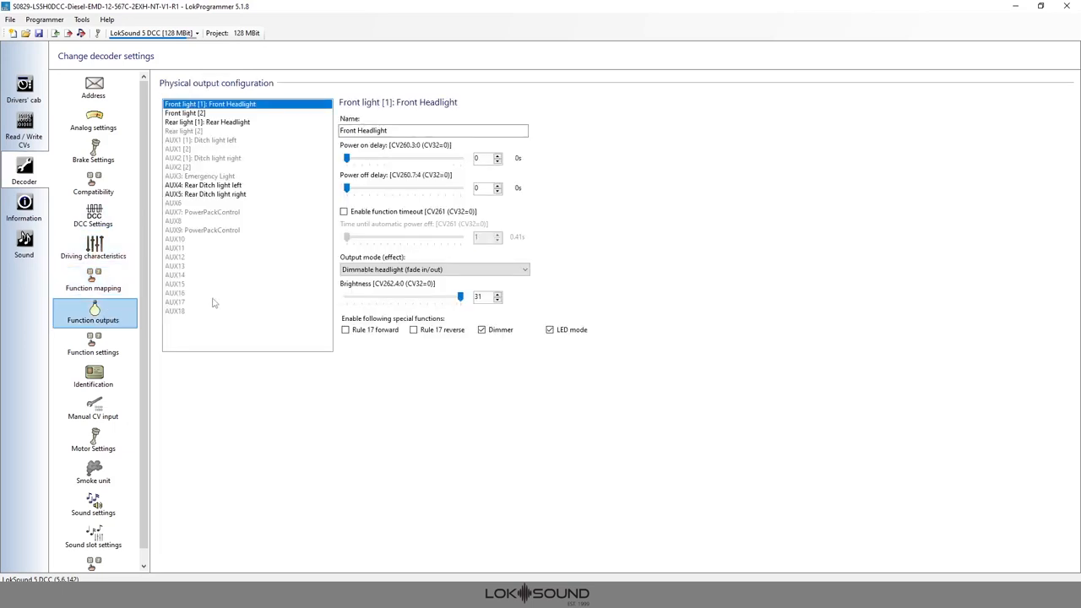
pyautogui.moveTo(227, 137)
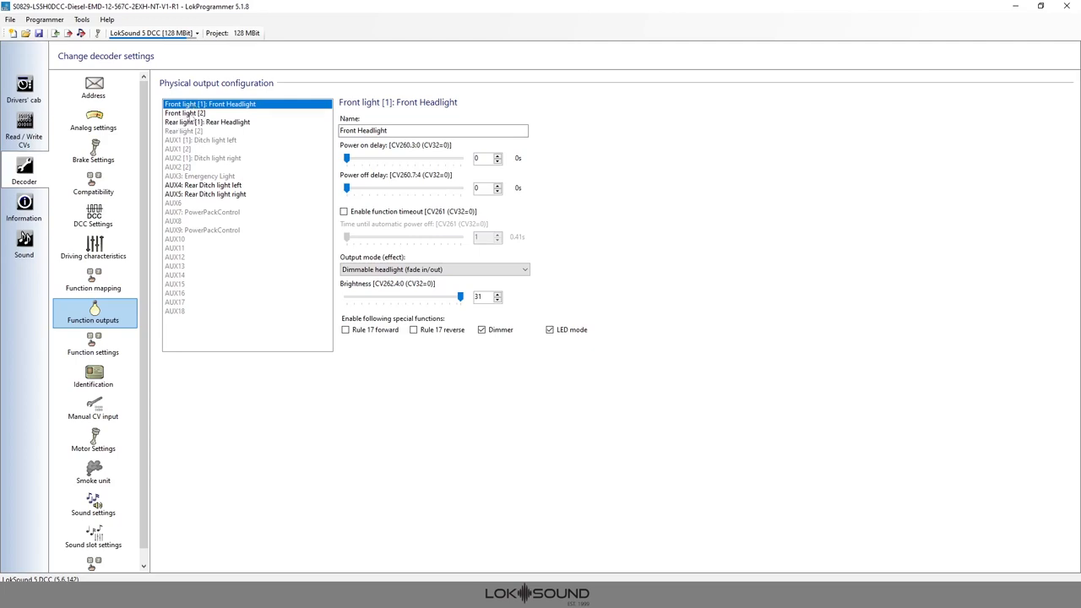
pyautogui.moveTo(192, 121)
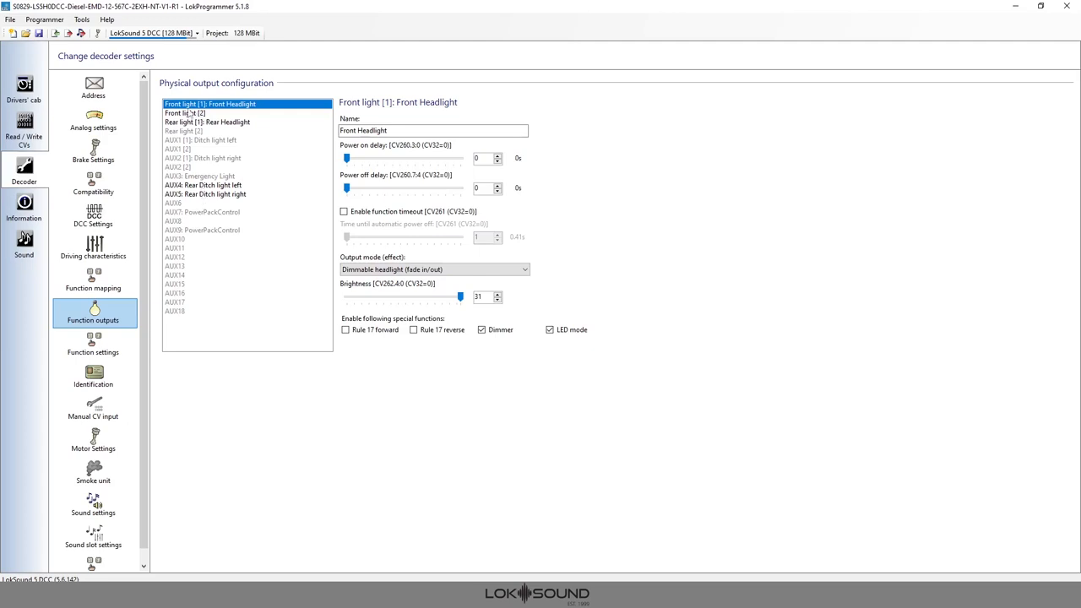
# Name the Front light [2] output 'MARS Light' and check F5's mapping in the table
pyautogui.click(184, 113)
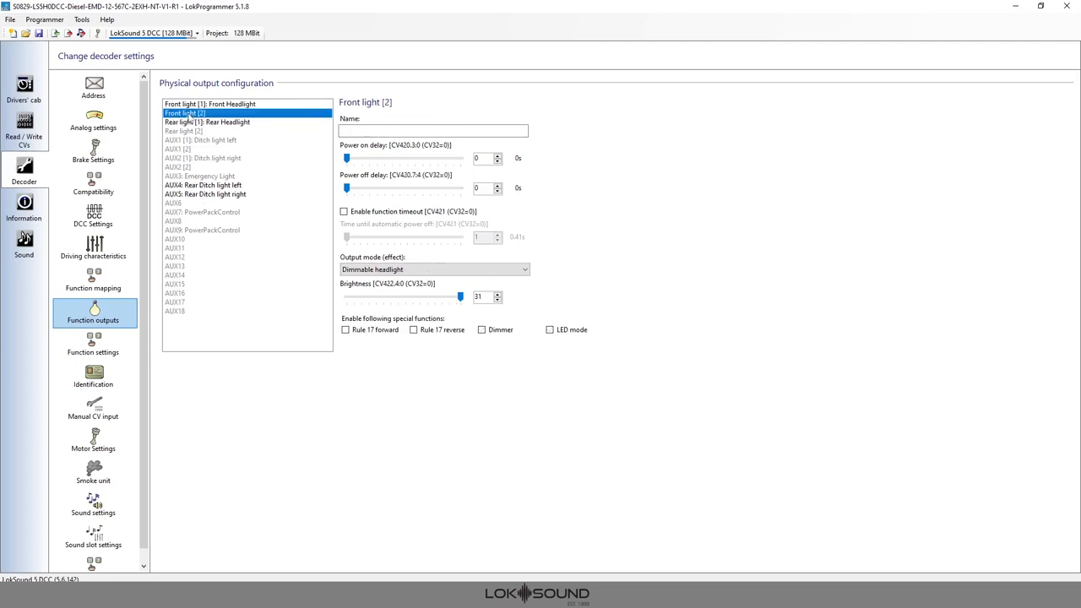
pyautogui.click(433, 131)
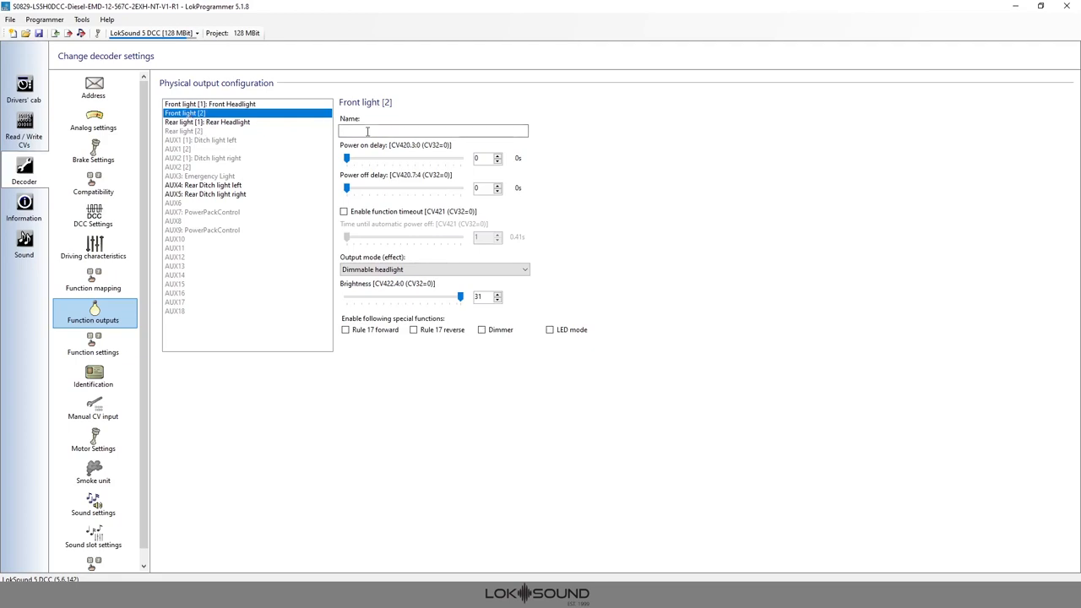
pyautogui.click(433, 130)
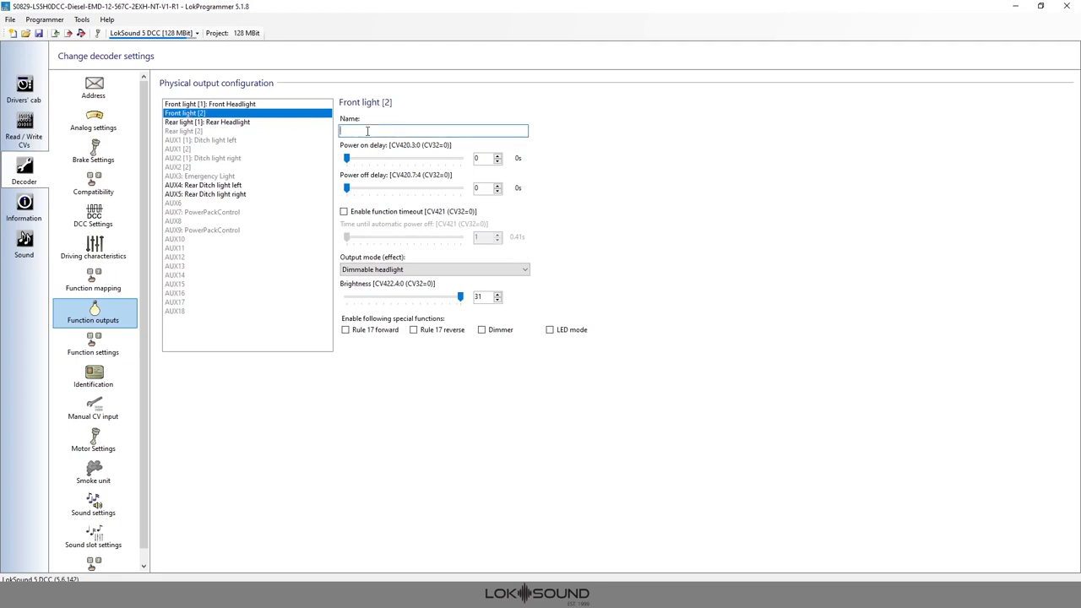
pyautogui.write('MARS Light')
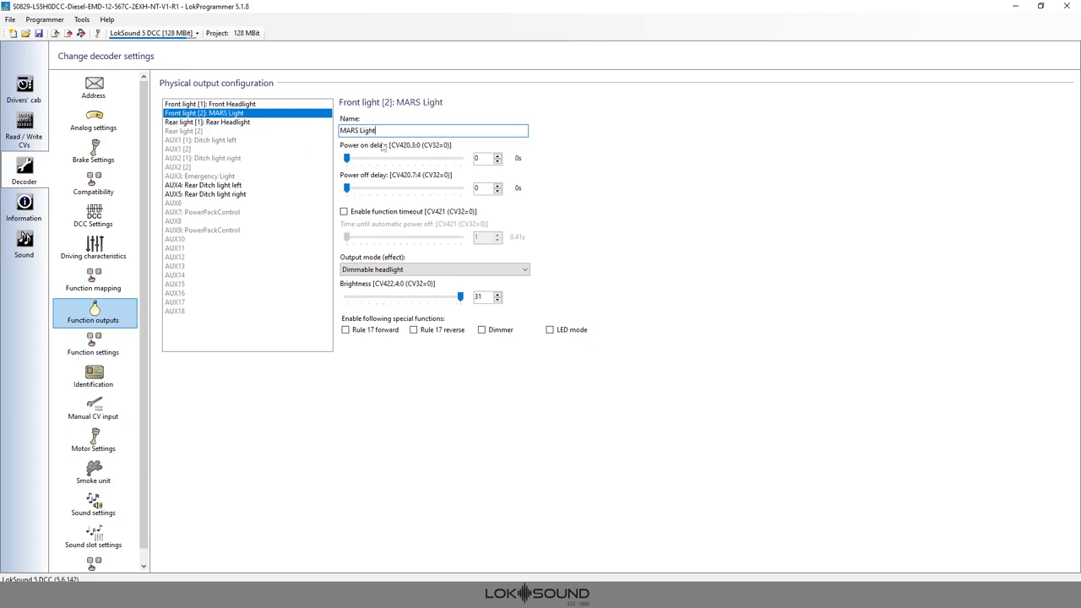
pyautogui.moveTo(93, 288)
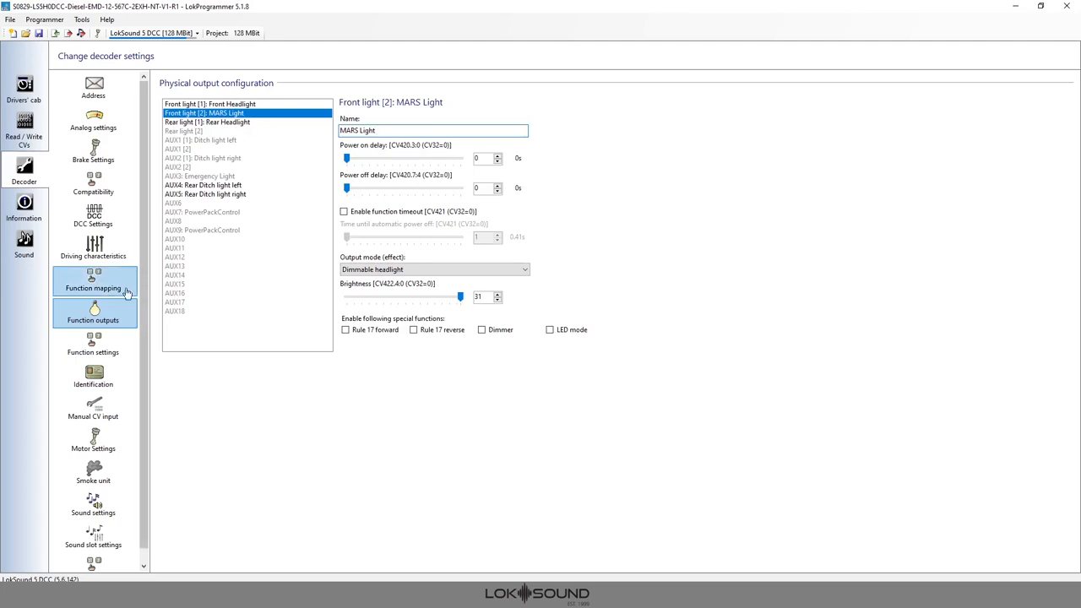
pyautogui.click(92, 279)
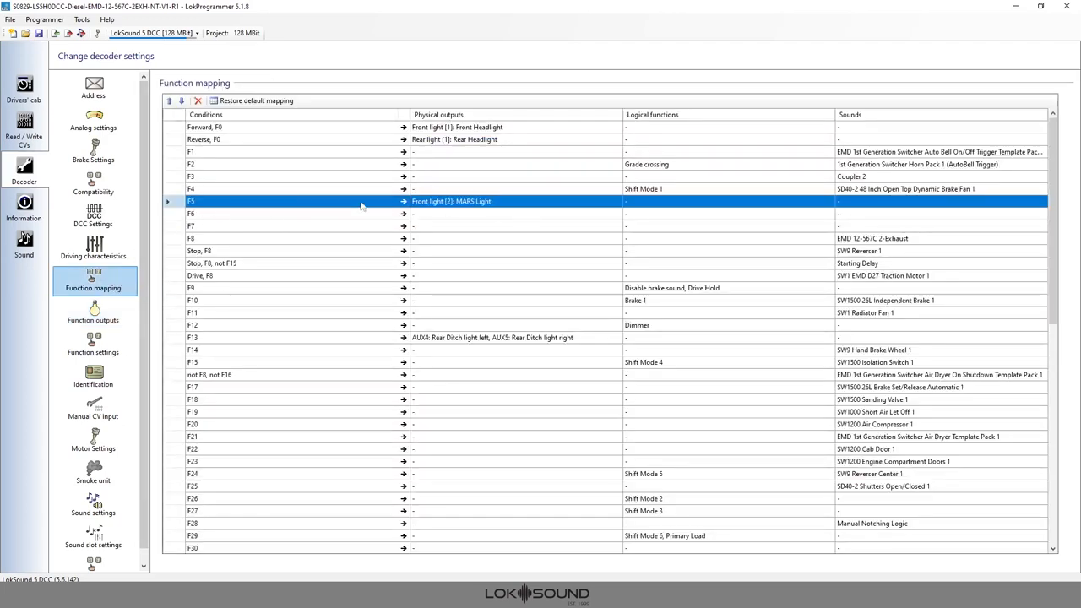
pyautogui.moveTo(513, 203)
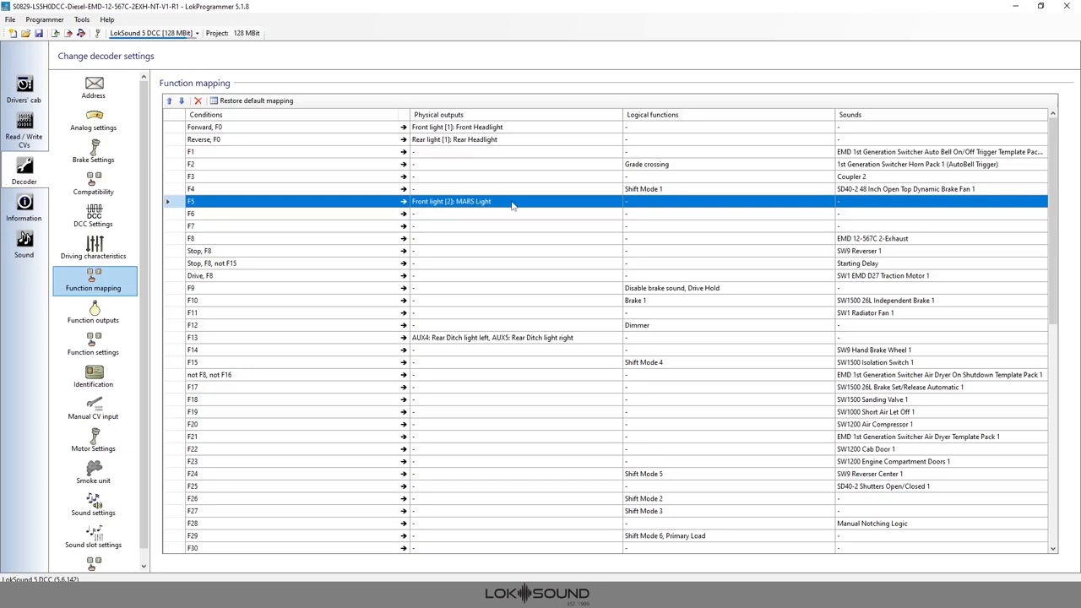
pyautogui.moveTo(95, 315)
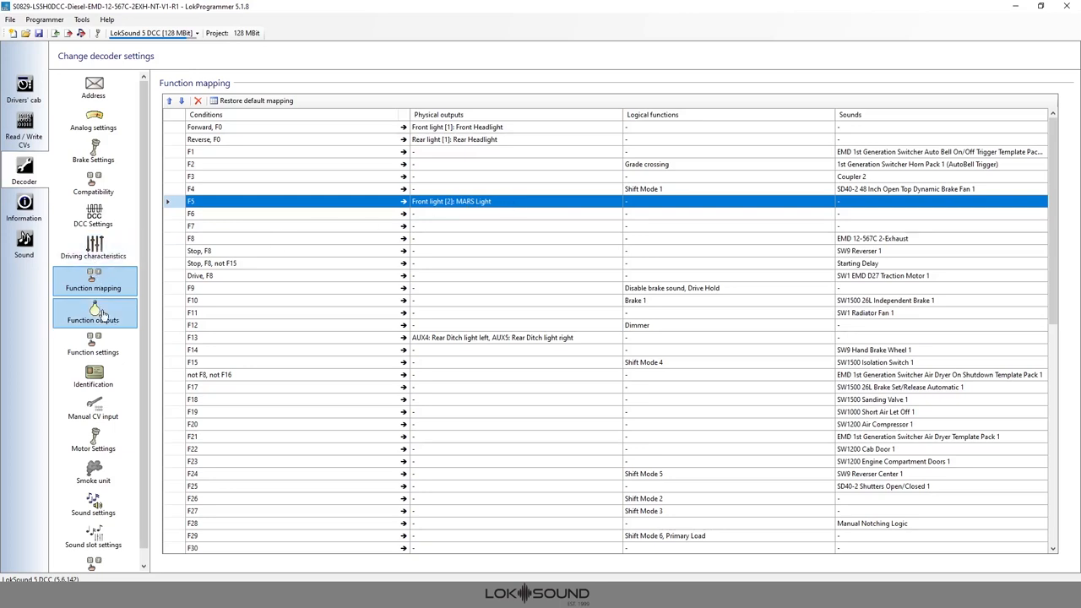
# Change the MARS Light output effect from Dimmable headlight to Mars light
pyautogui.click(93, 312)
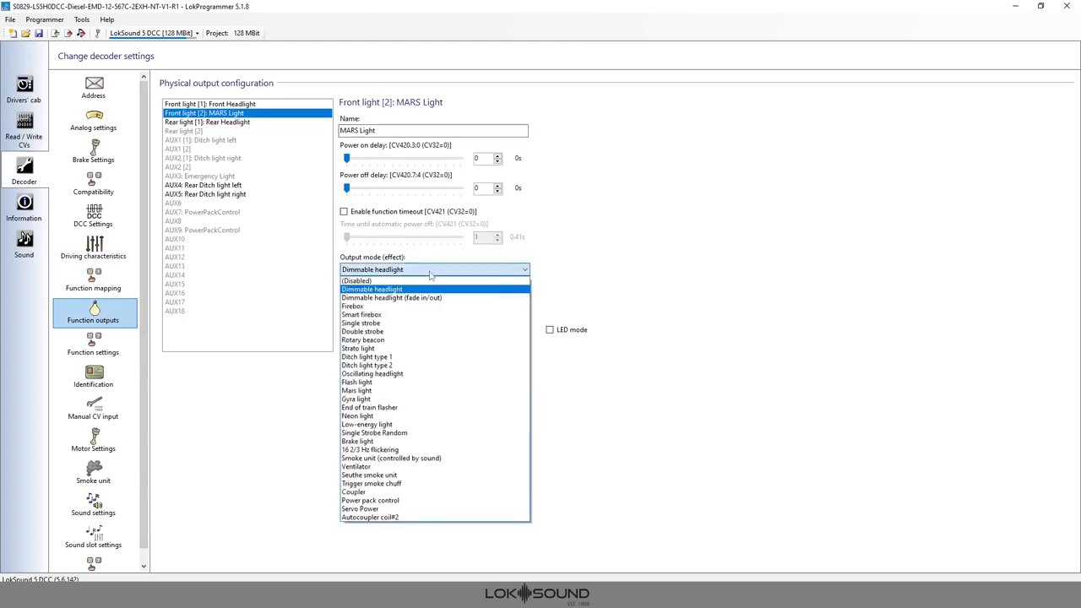
pyautogui.moveTo(391, 298)
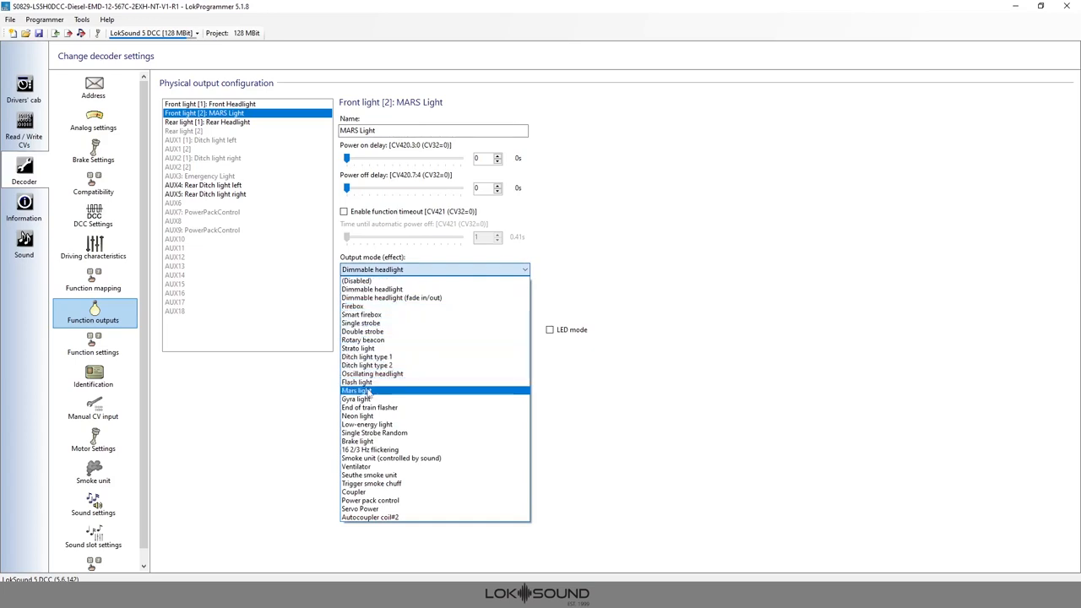
pyautogui.click(355, 391)
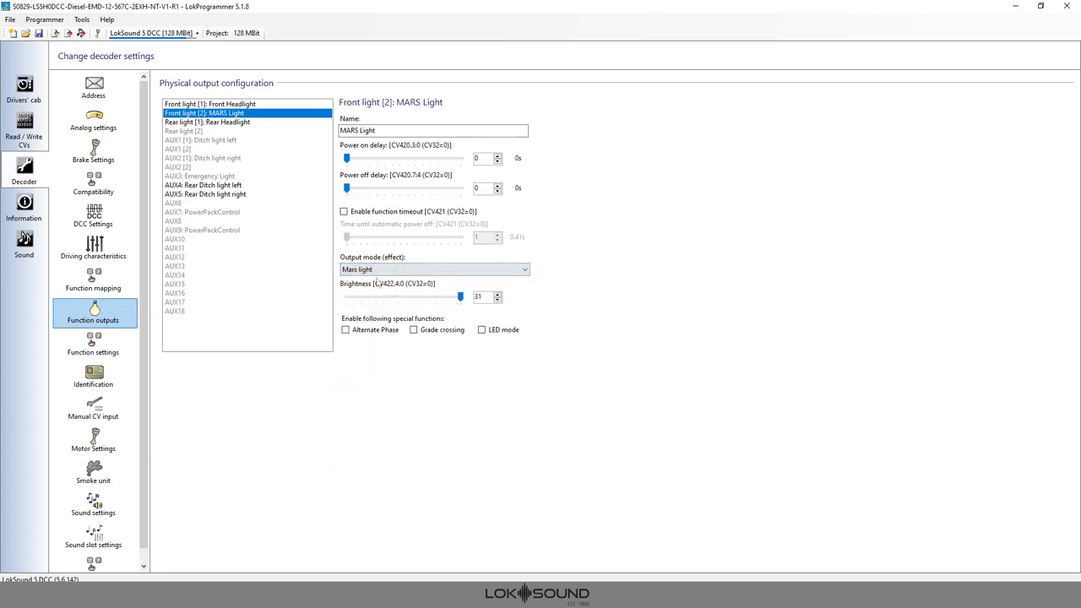
pyautogui.moveTo(432, 301)
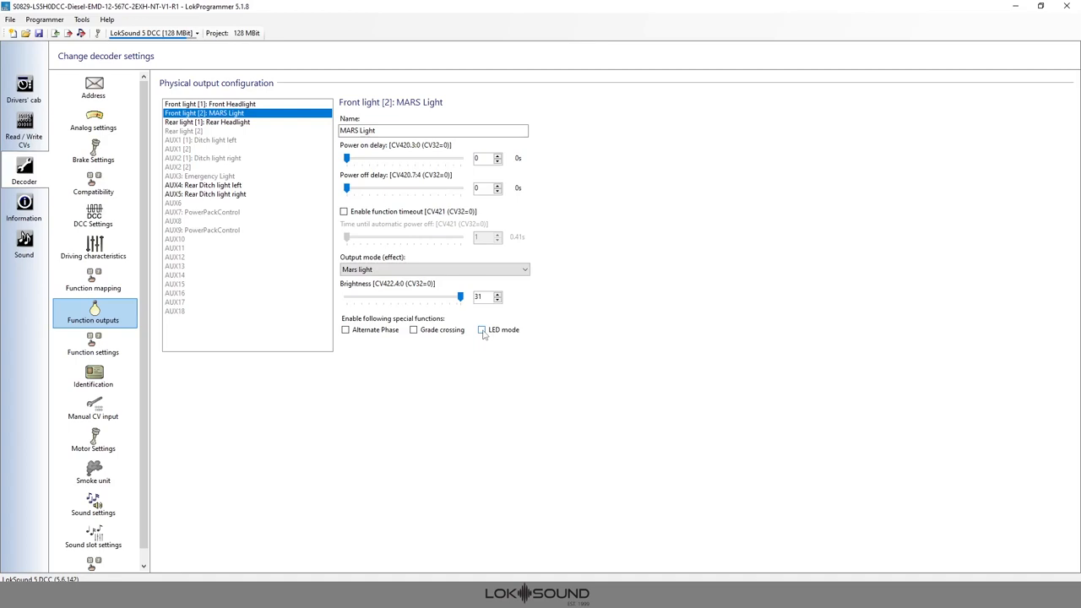
# Enable LED mode for the MARS Light output, keeping brightness at 31
pyautogui.click(482, 329)
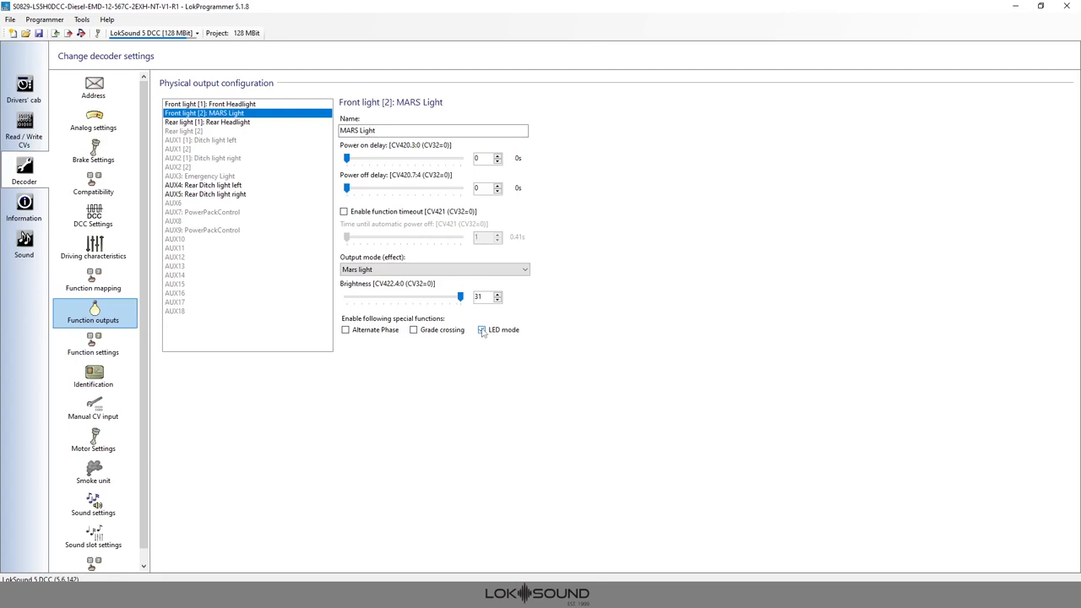
pyautogui.click(481, 329)
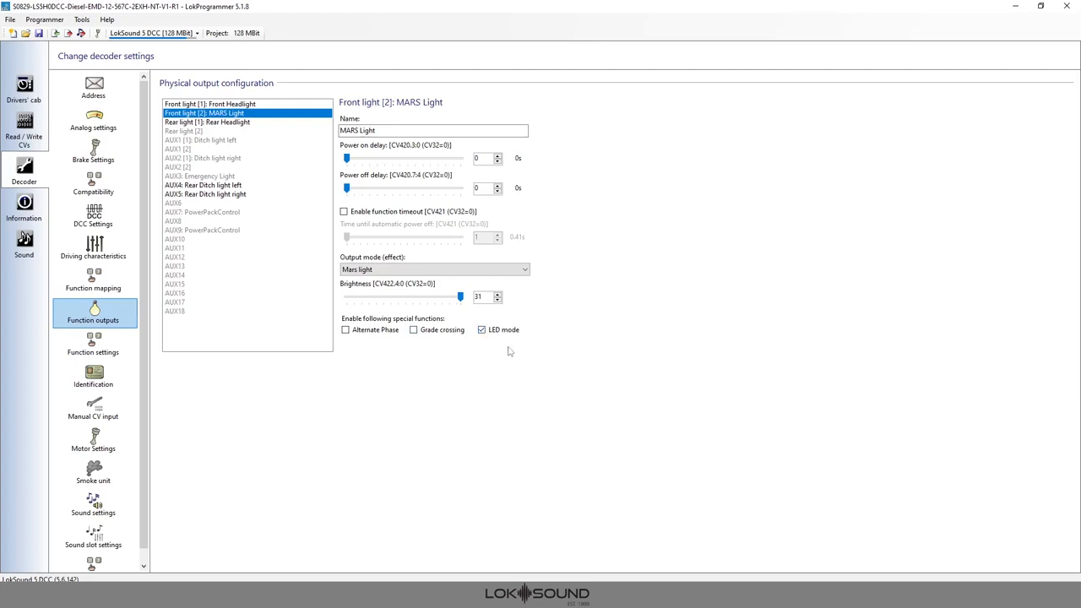
pyautogui.moveTo(469, 327)
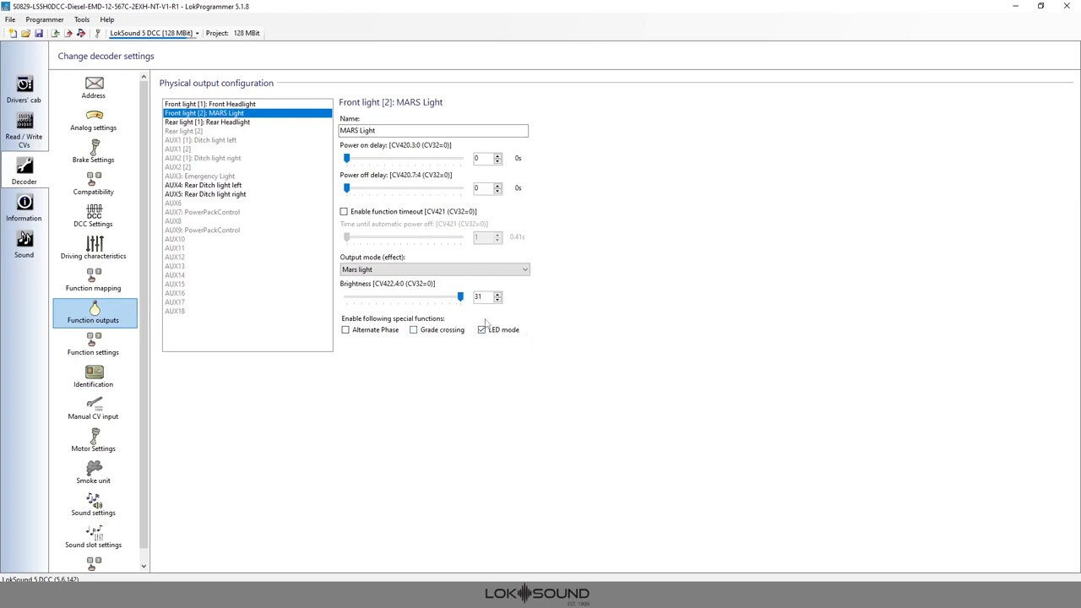
pyautogui.click(482, 330)
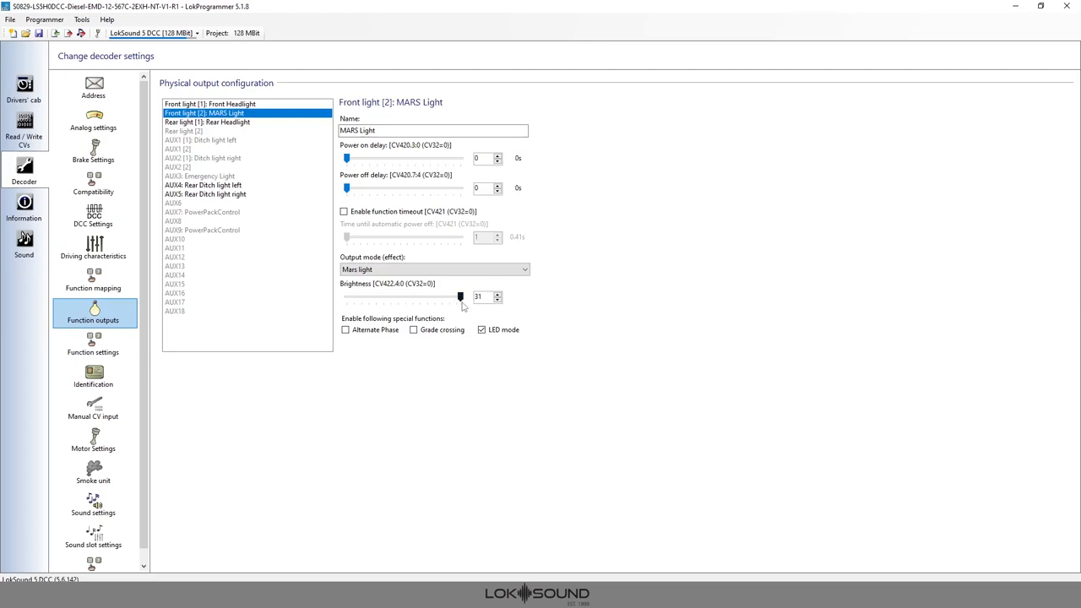
pyautogui.moveTo(462, 307)
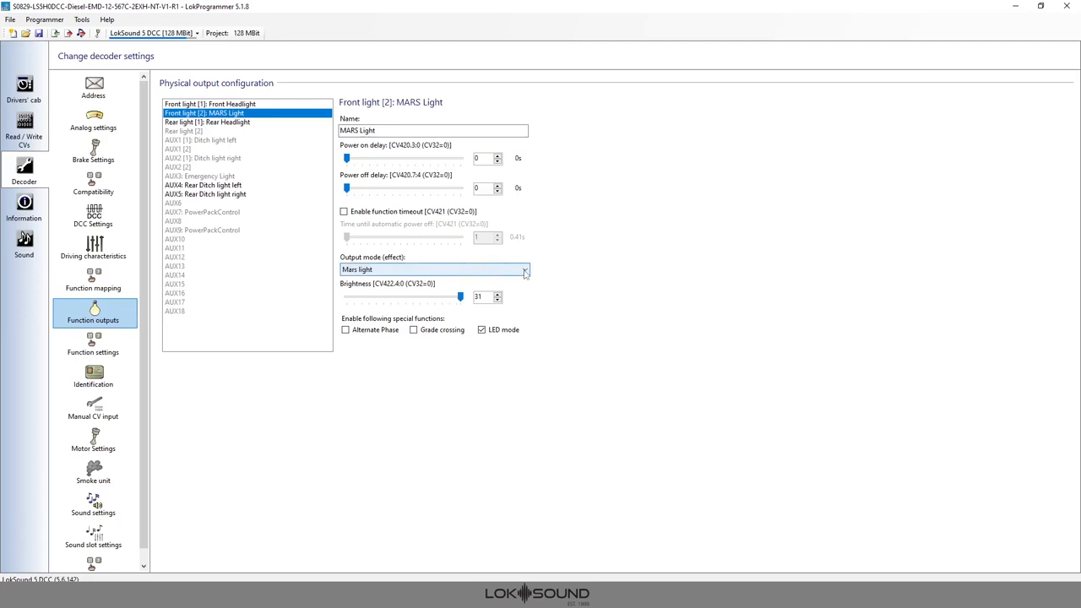
pyautogui.click(524, 269)
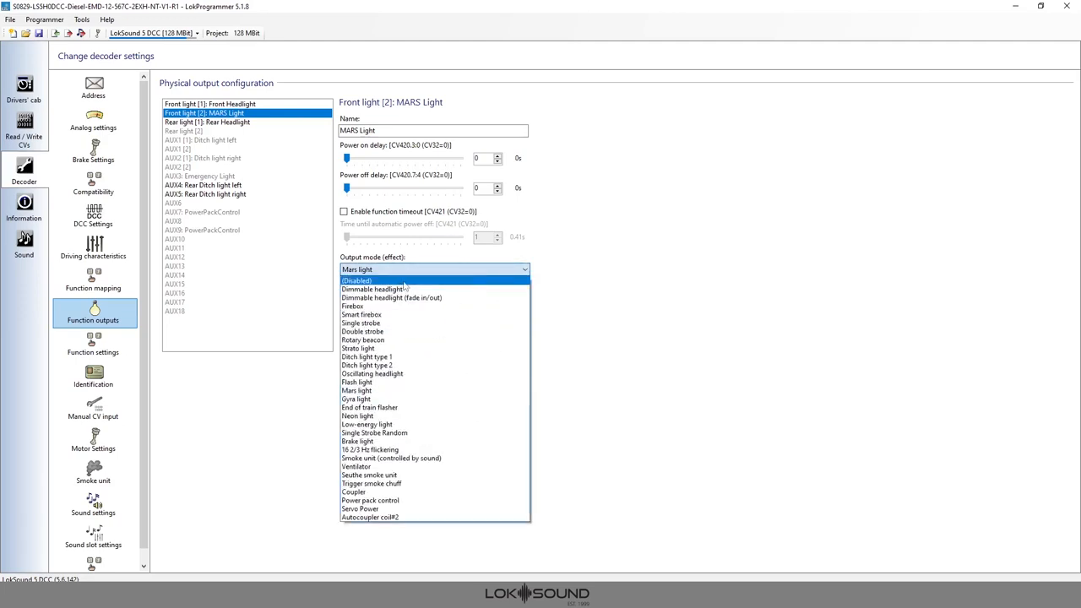
pyautogui.moveTo(391, 297)
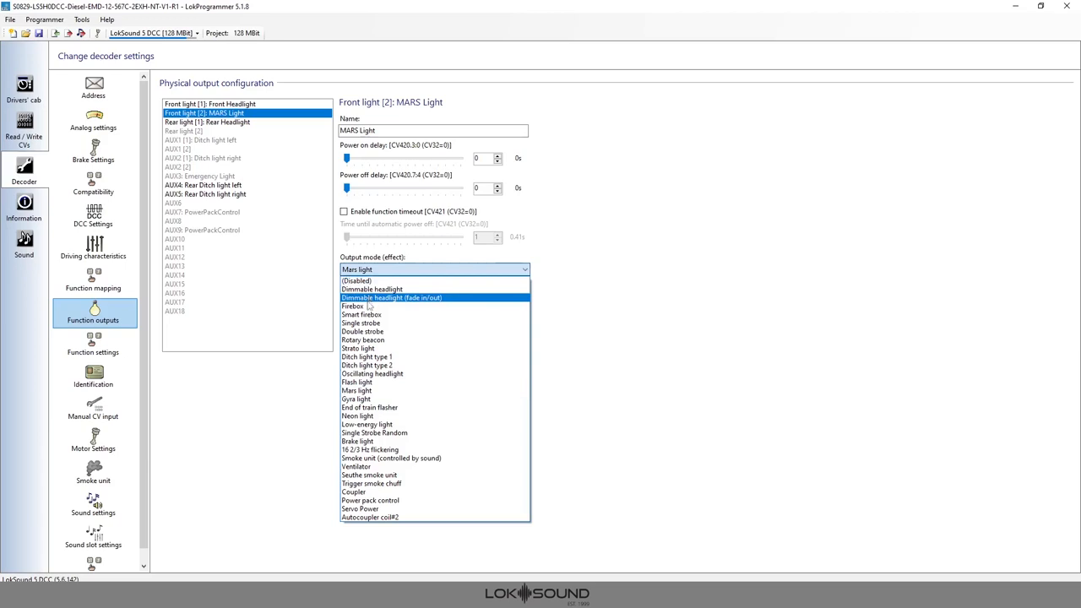
pyautogui.moveTo(369, 407)
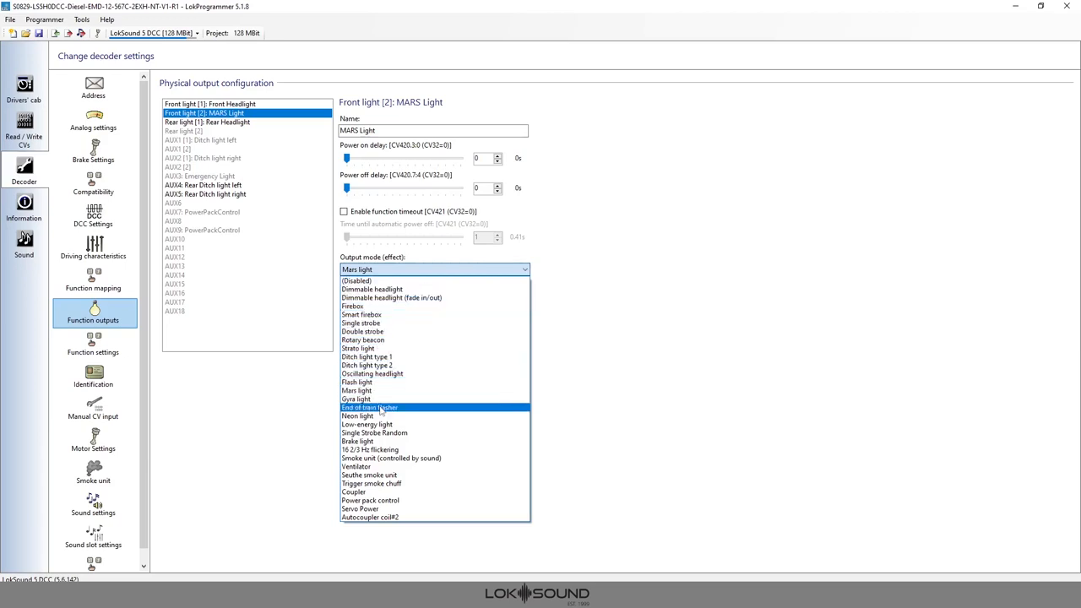
pyautogui.moveTo(358, 441)
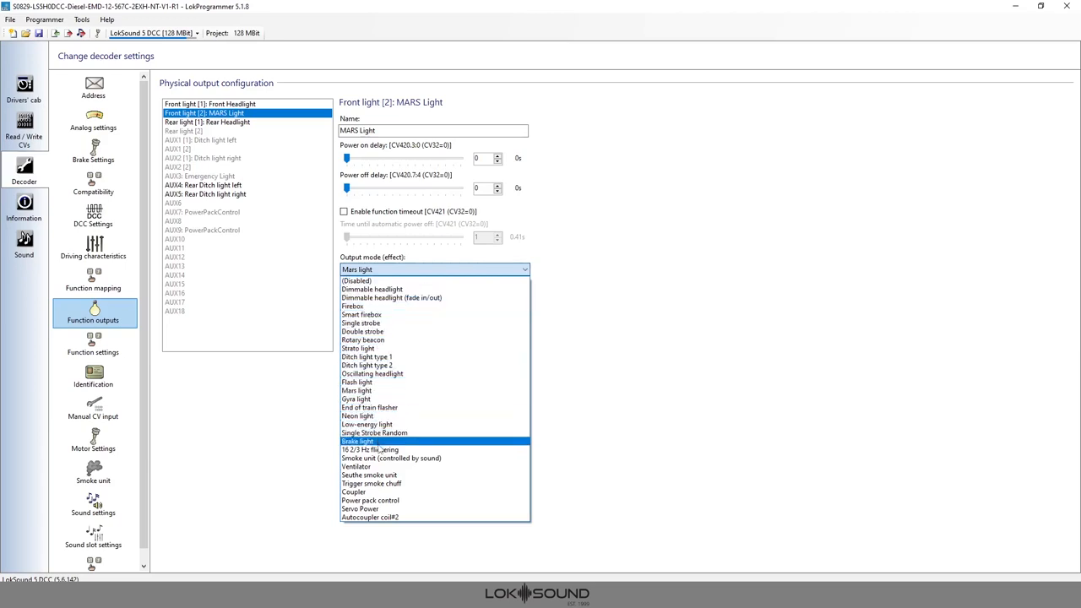
pyautogui.moveTo(356, 467)
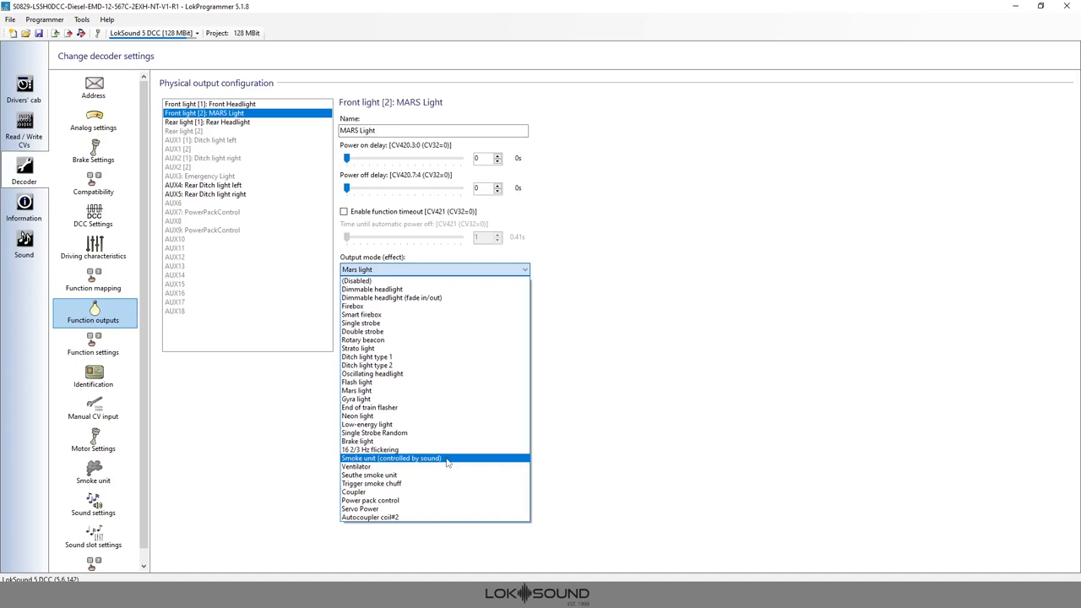
pyautogui.moveTo(445, 462)
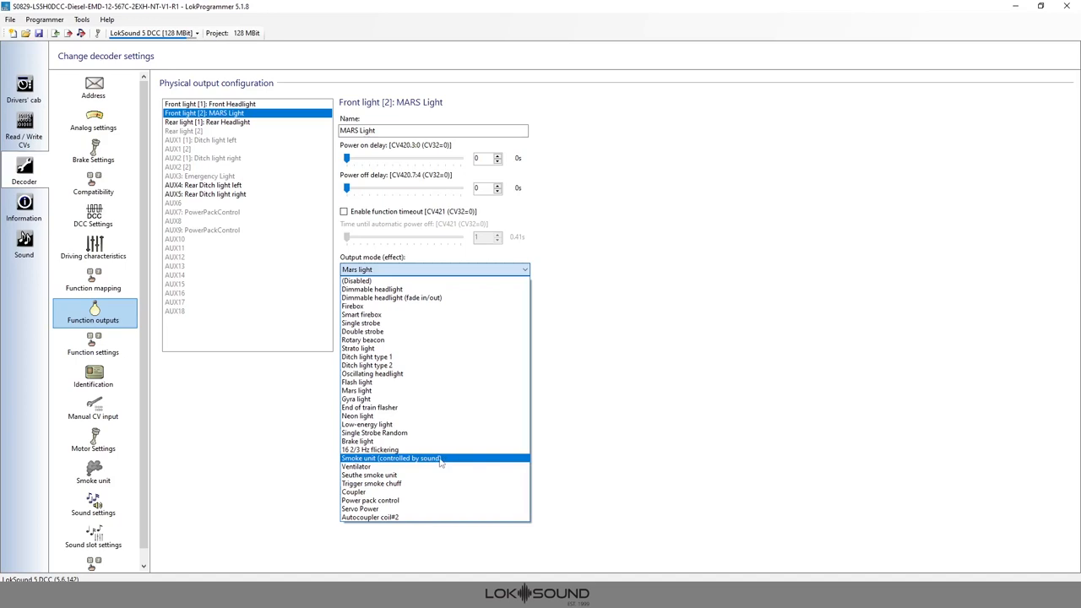
pyautogui.moveTo(397, 475)
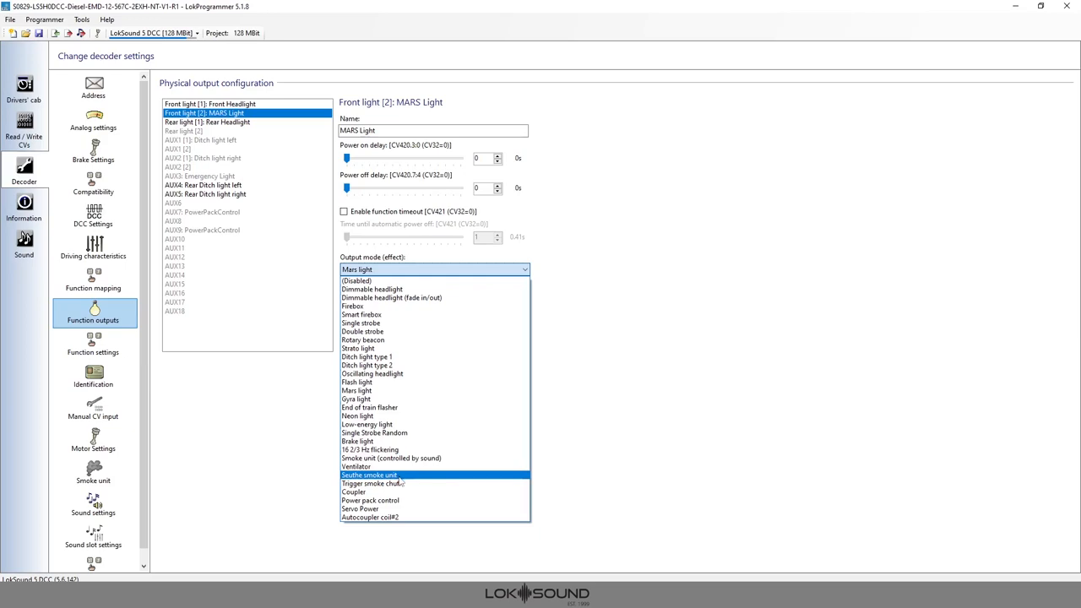
pyautogui.moveTo(374, 496)
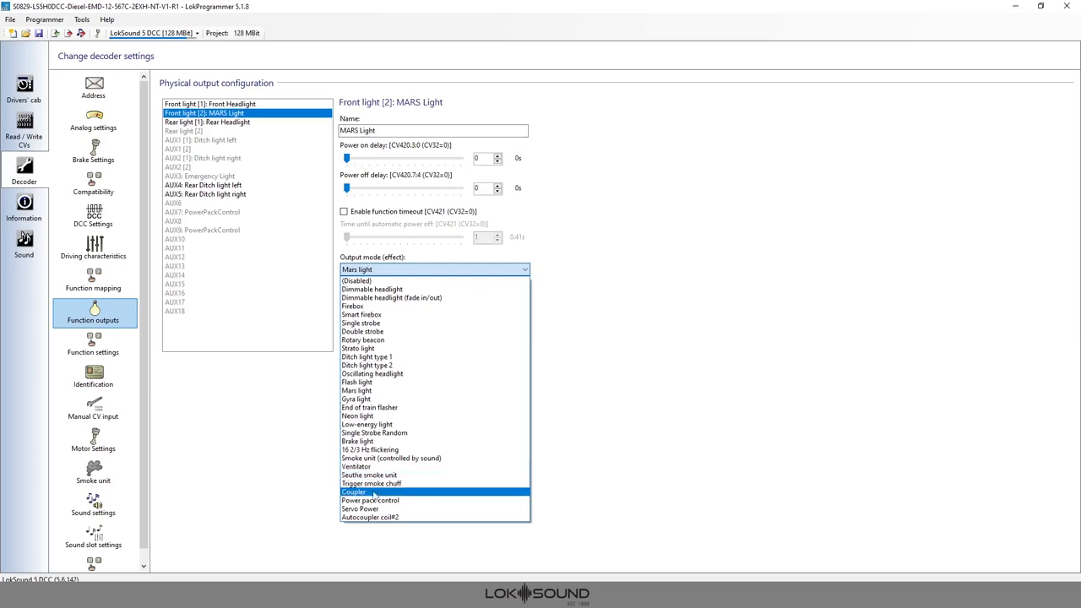
pyautogui.moveTo(382, 500)
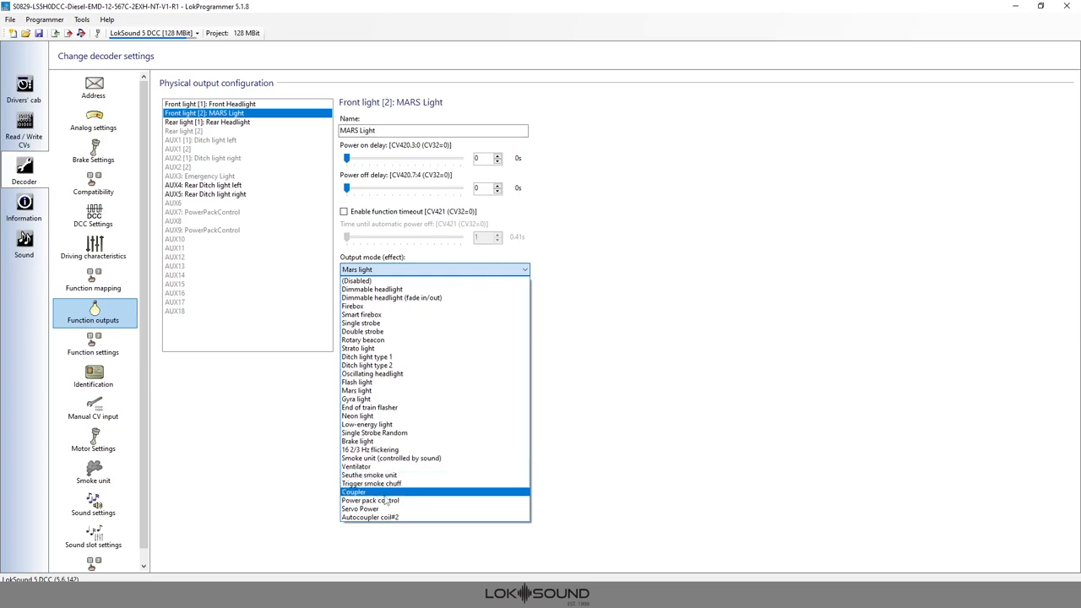
pyautogui.moveTo(370, 500)
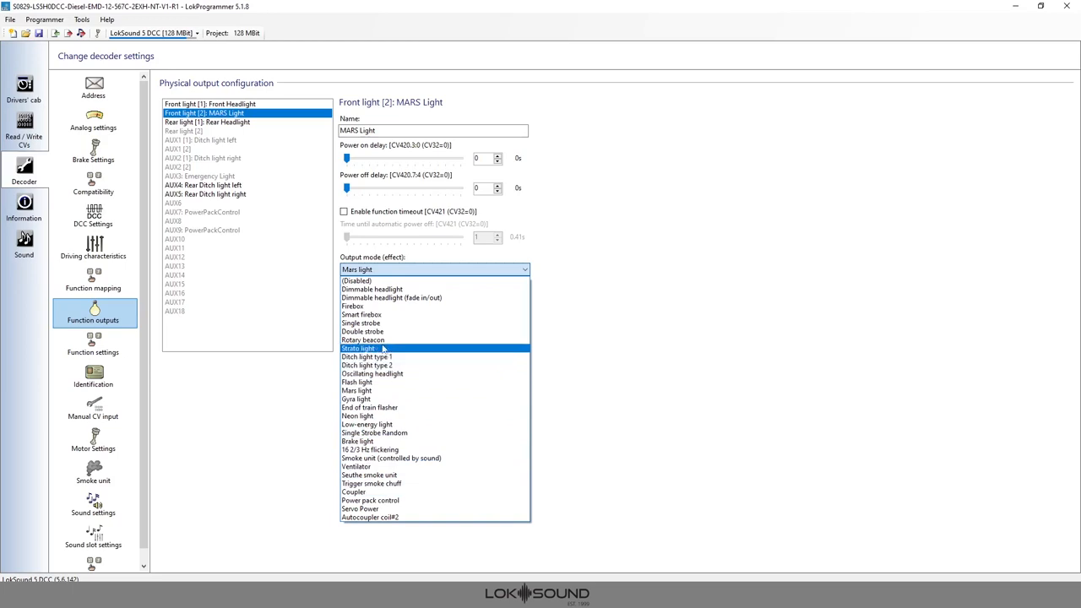
pyautogui.moveTo(391, 297)
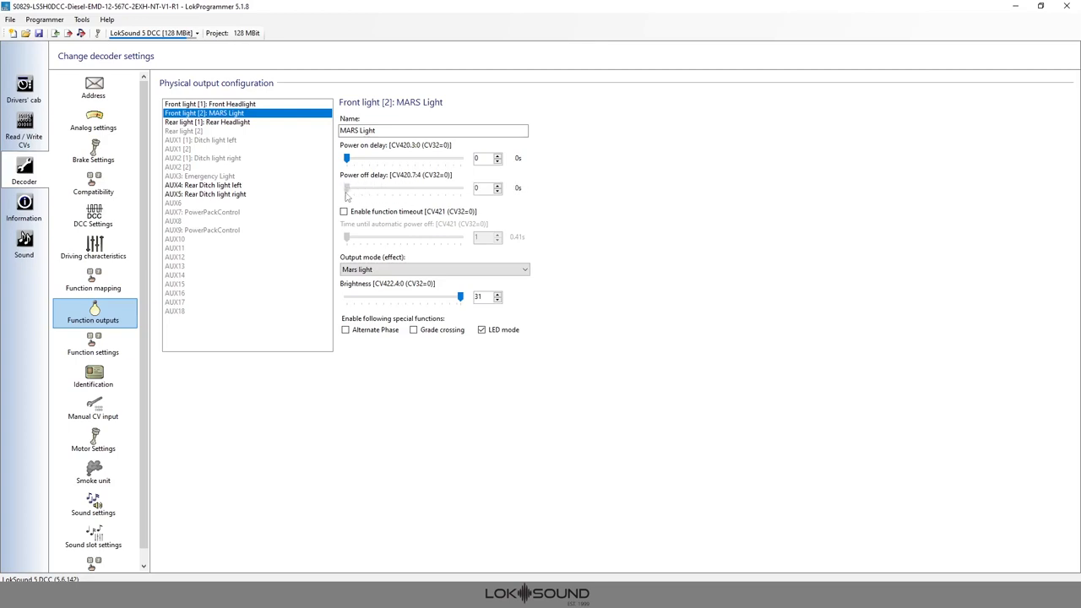
pyautogui.moveTo(383, 159)
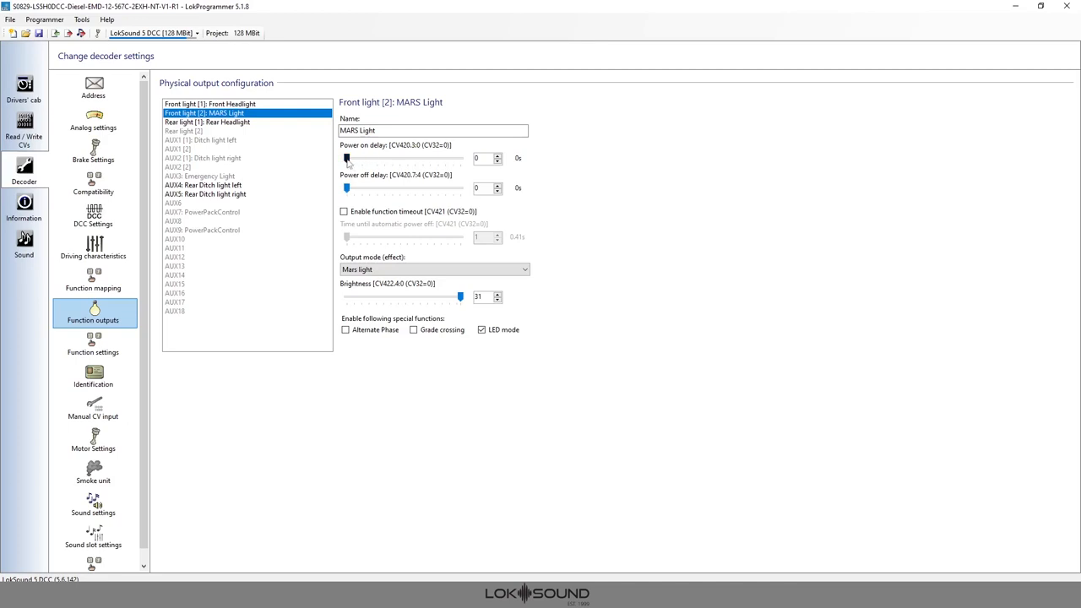
pyautogui.moveTo(346, 159); pyautogui.dragTo(391, 159)
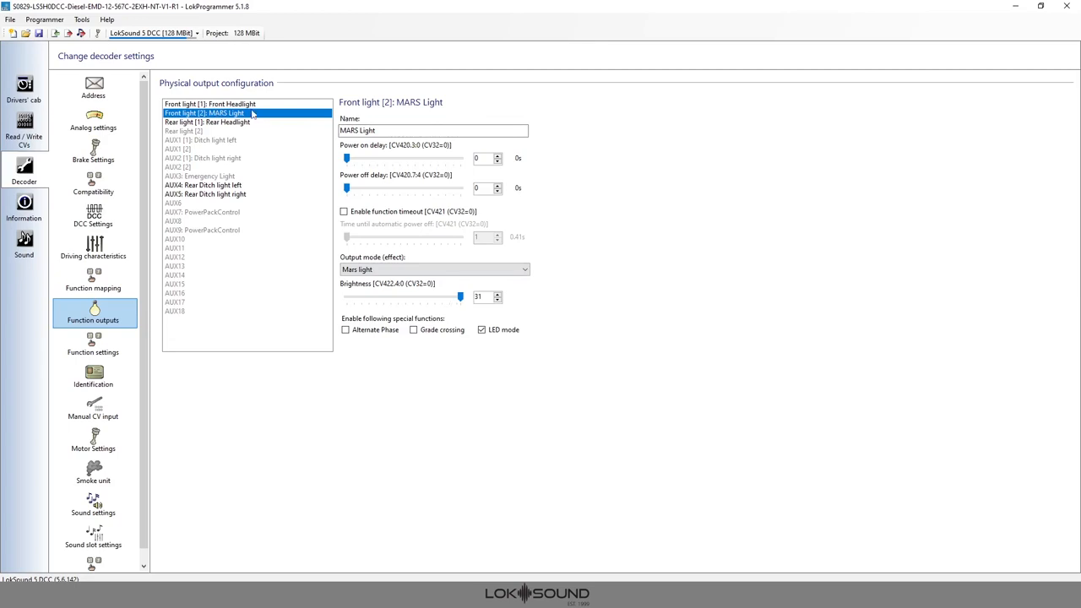
pyautogui.click(93, 283)
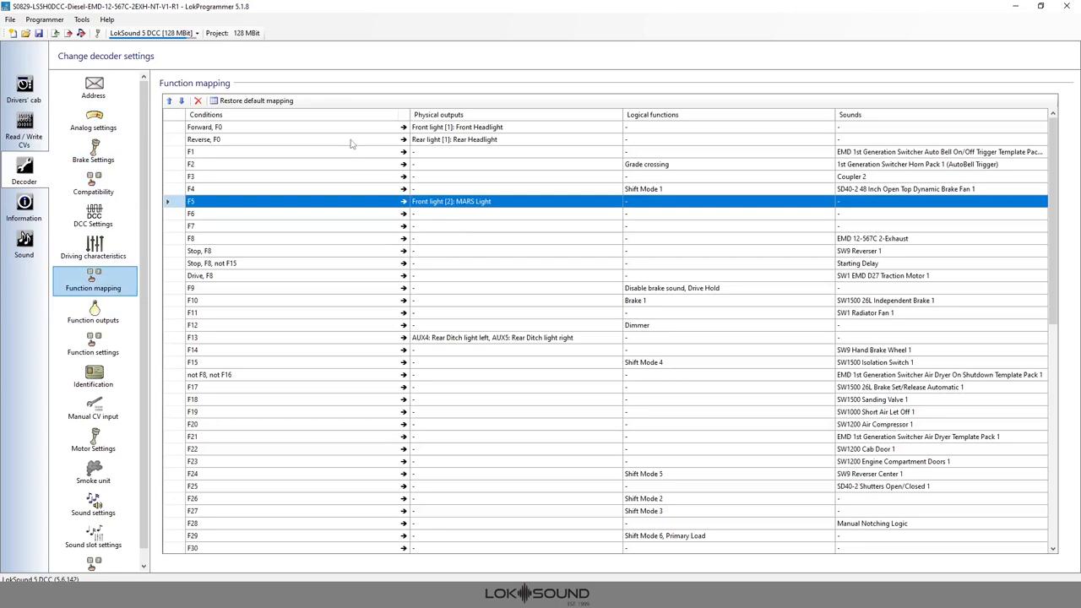
pyautogui.moveTo(325, 131)
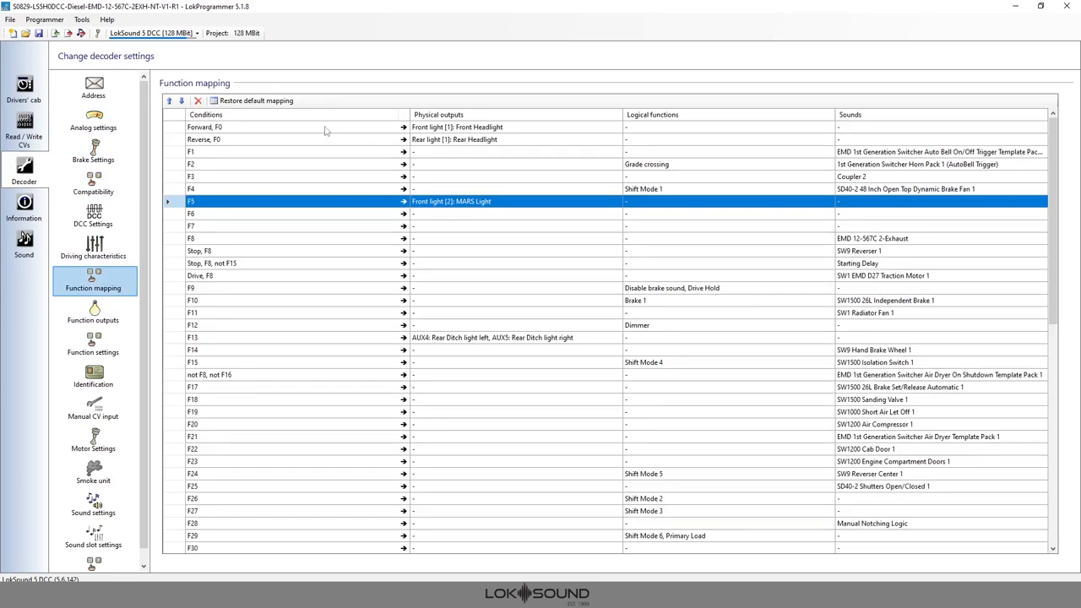
pyautogui.moveTo(330, 130)
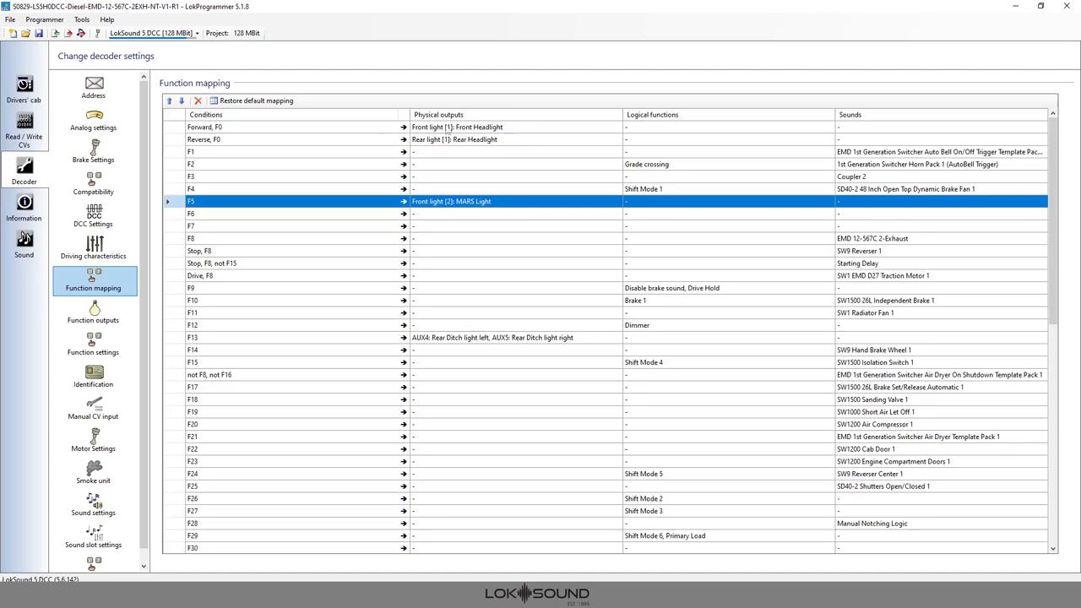
pyautogui.moveTo(333, 213)
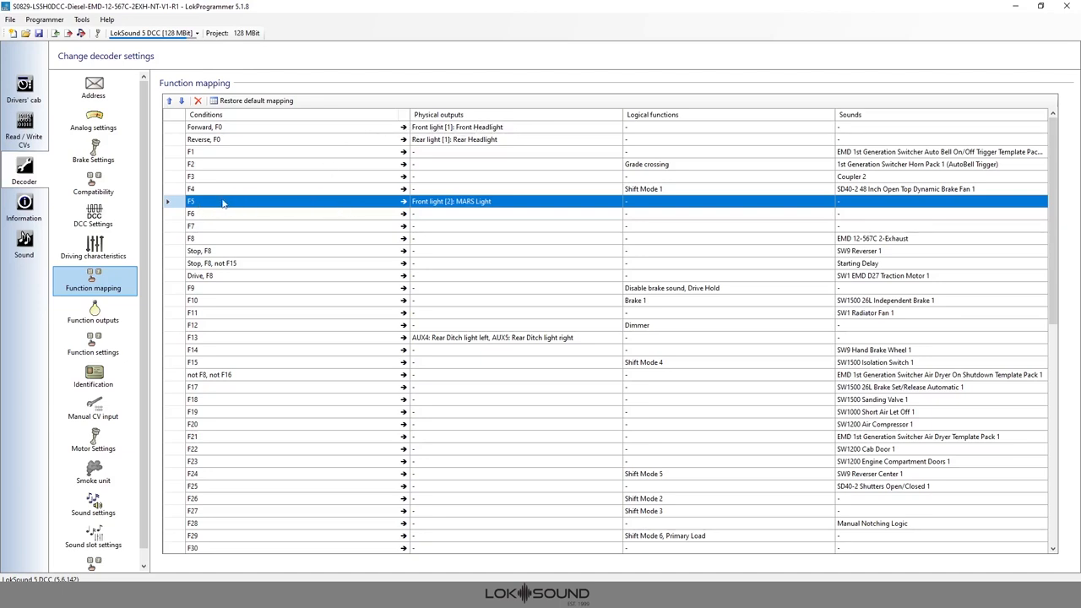
pyautogui.moveTo(426, 207)
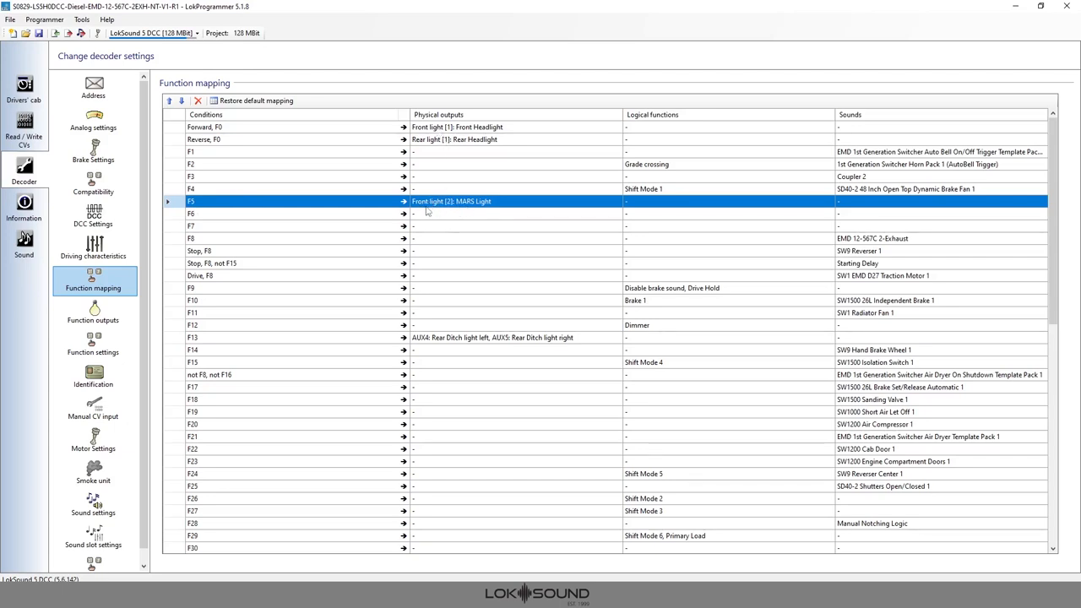
pyautogui.moveTo(389, 207)
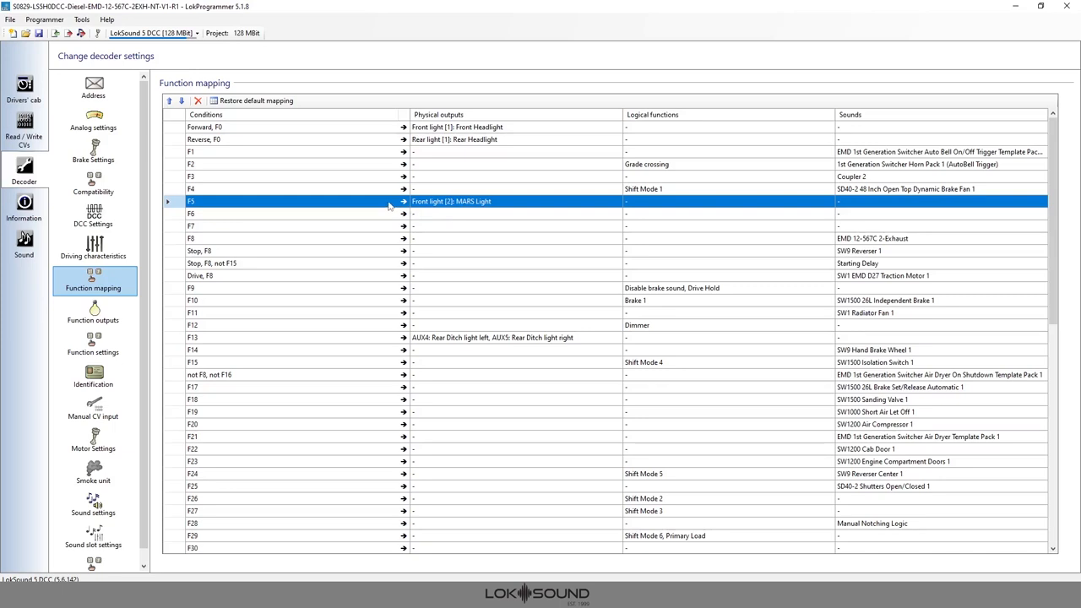
pyautogui.moveTo(387, 202)
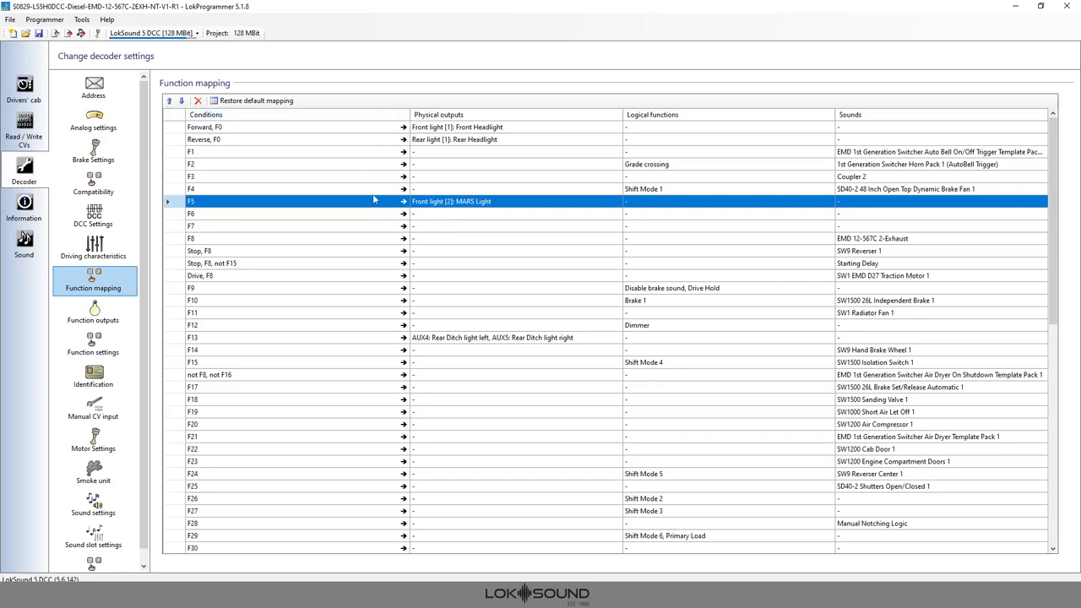
pyautogui.moveTo(375, 202)
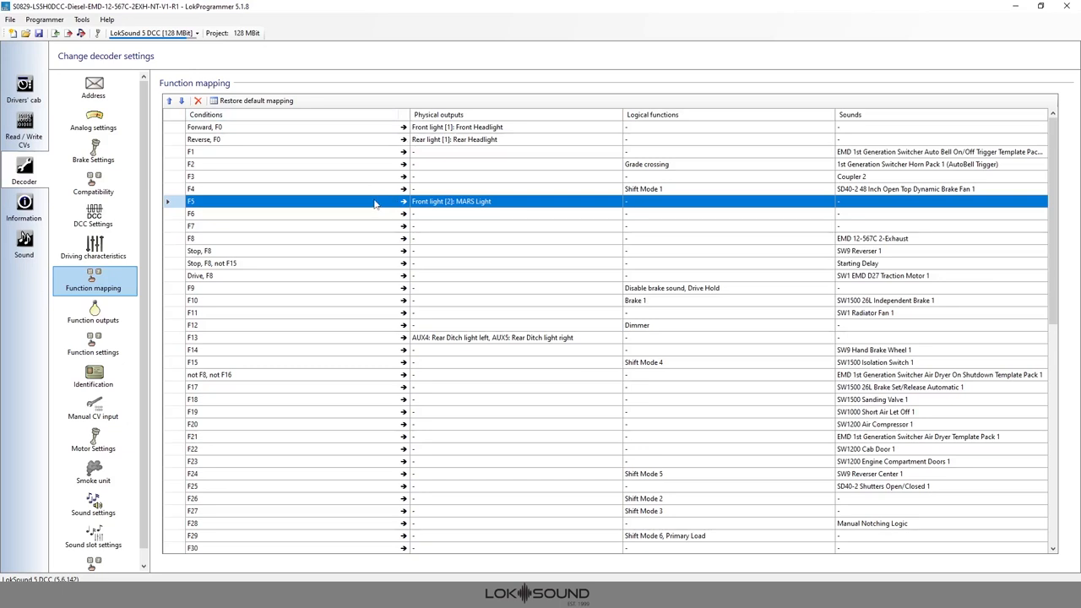
pyautogui.moveTo(346, 134)
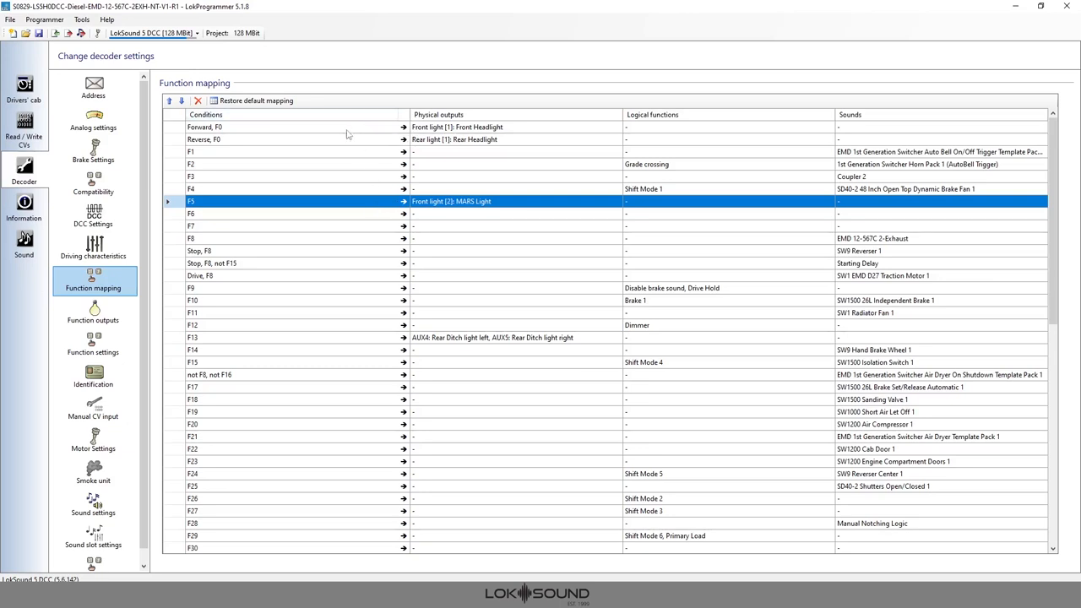
pyautogui.moveTo(345, 137)
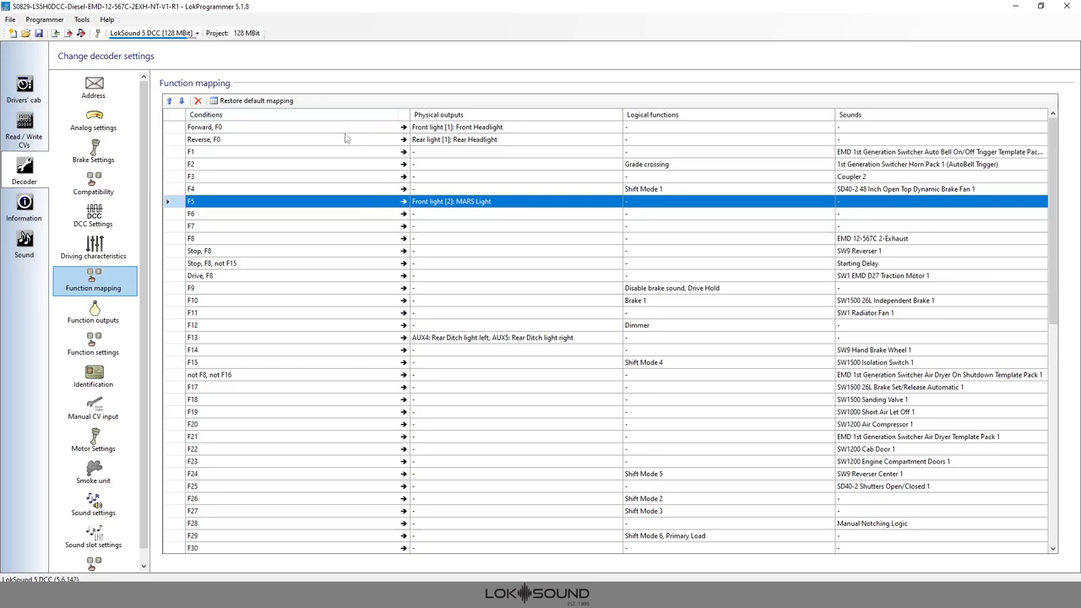
pyautogui.moveTo(304, 141)
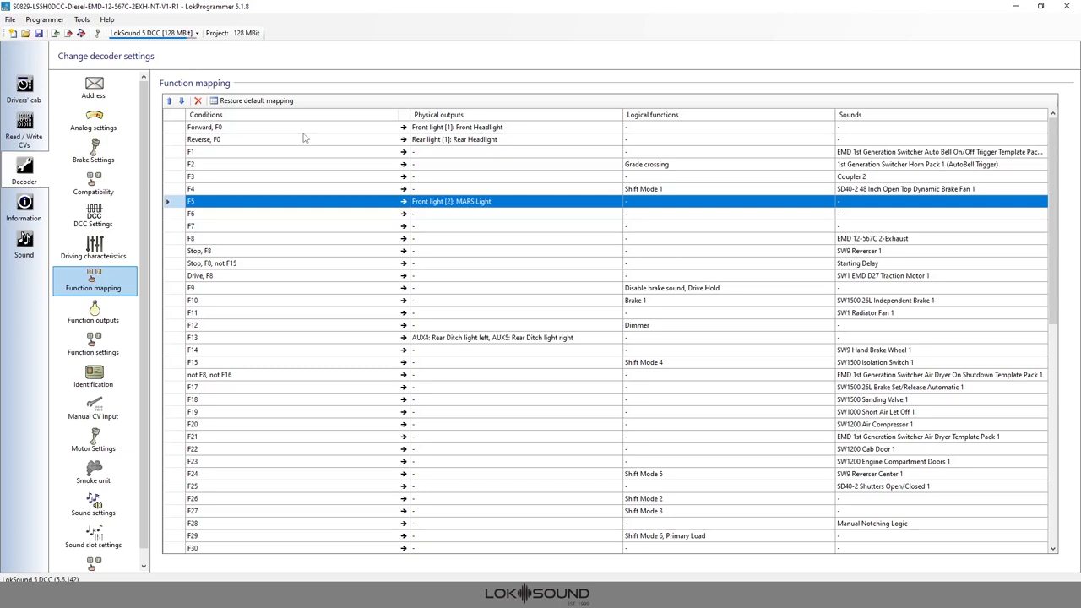
pyautogui.moveTo(233, 204)
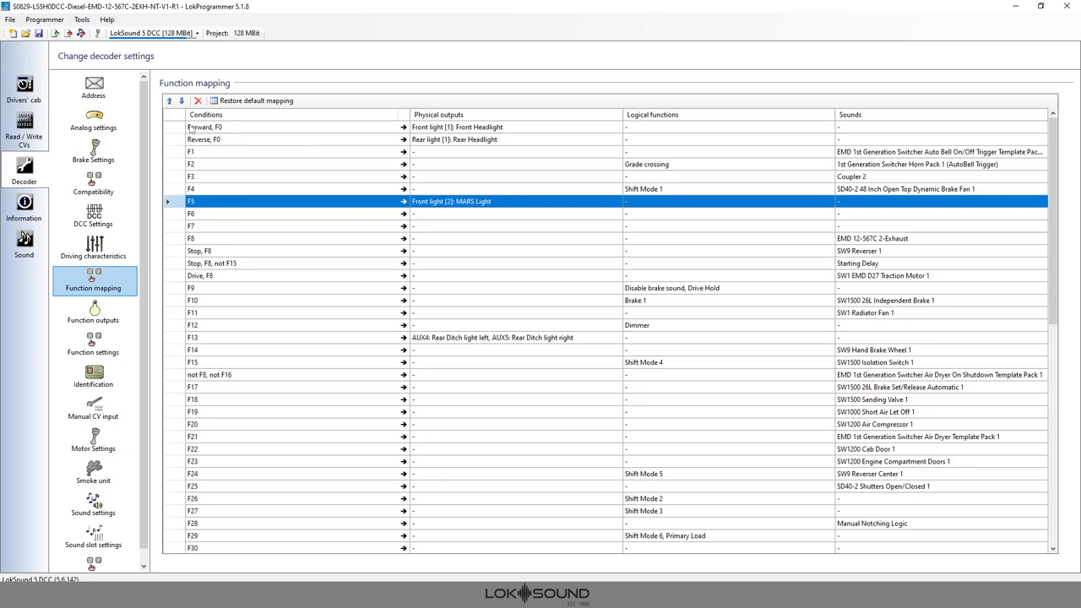
pyautogui.moveTo(238, 136)
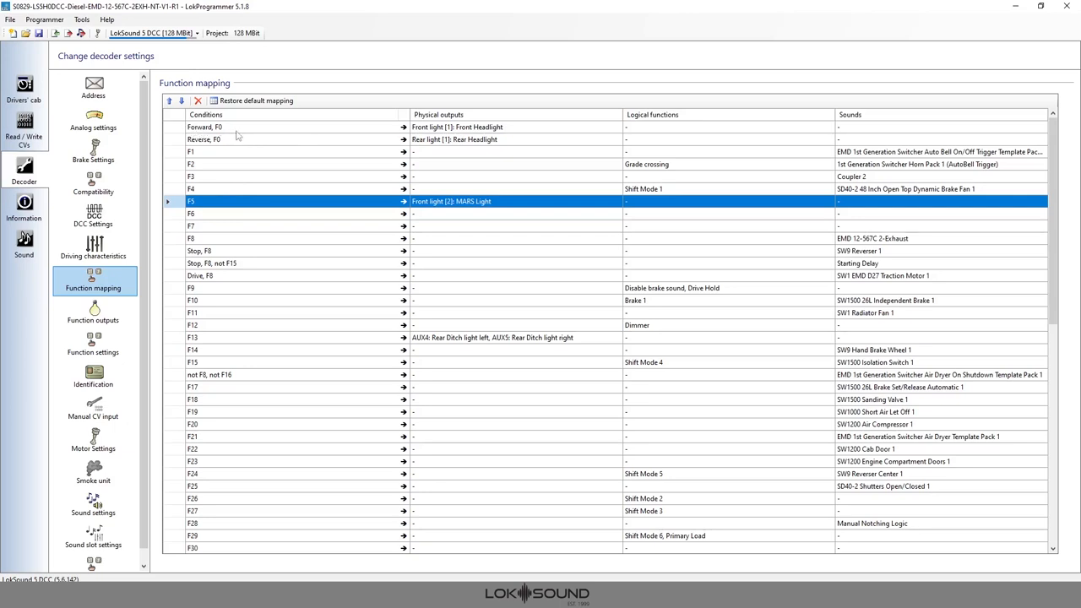
# Change the front headlight condition from 'Forward, F0' to 'Forward, F0, not F5'
pyautogui.click(203, 127)
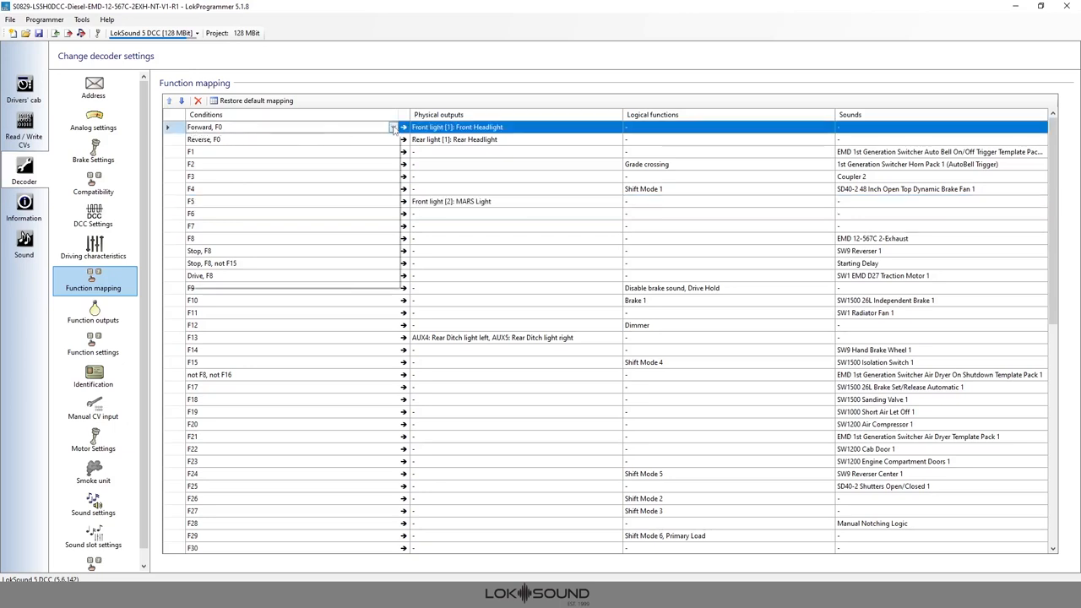
pyautogui.click(392, 126)
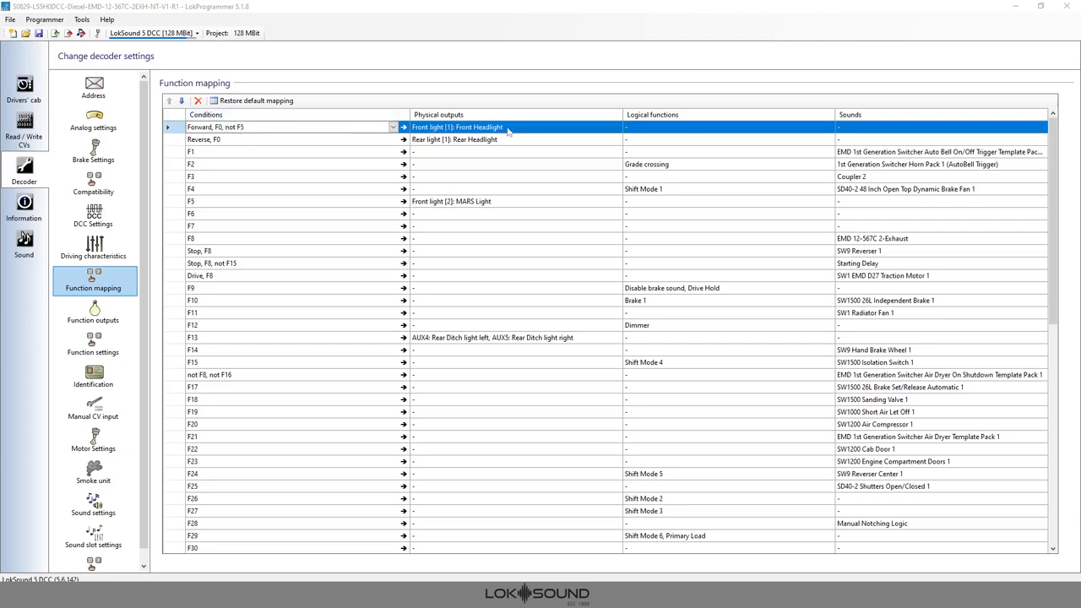
pyautogui.moveTo(224, 208)
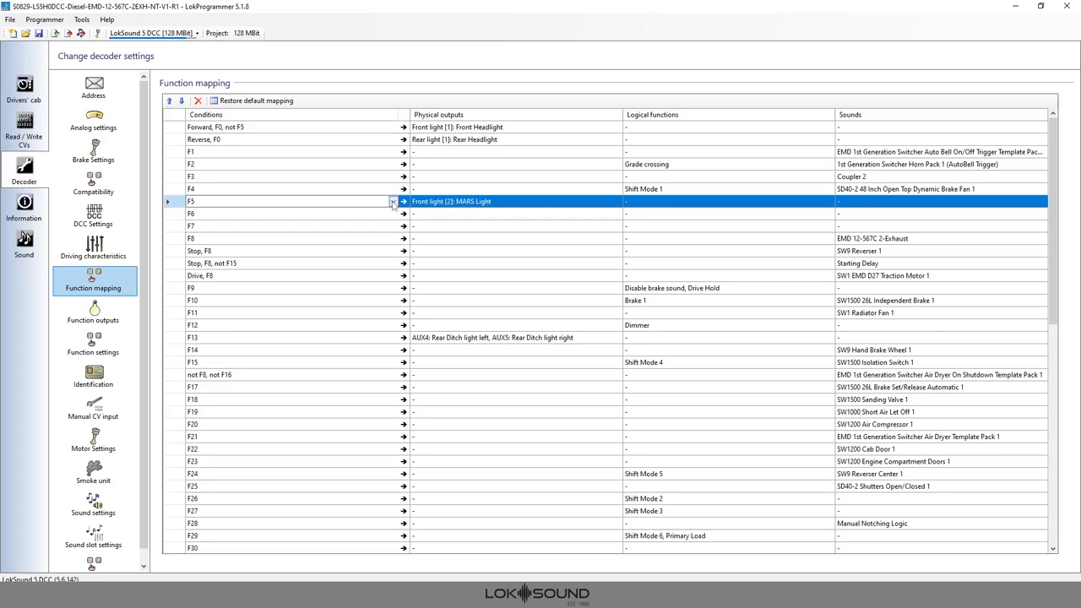
# Make the F5 MARS Light condition require Forward and F0, reading 'Forward, F0, F5'
pyautogui.click(391, 201)
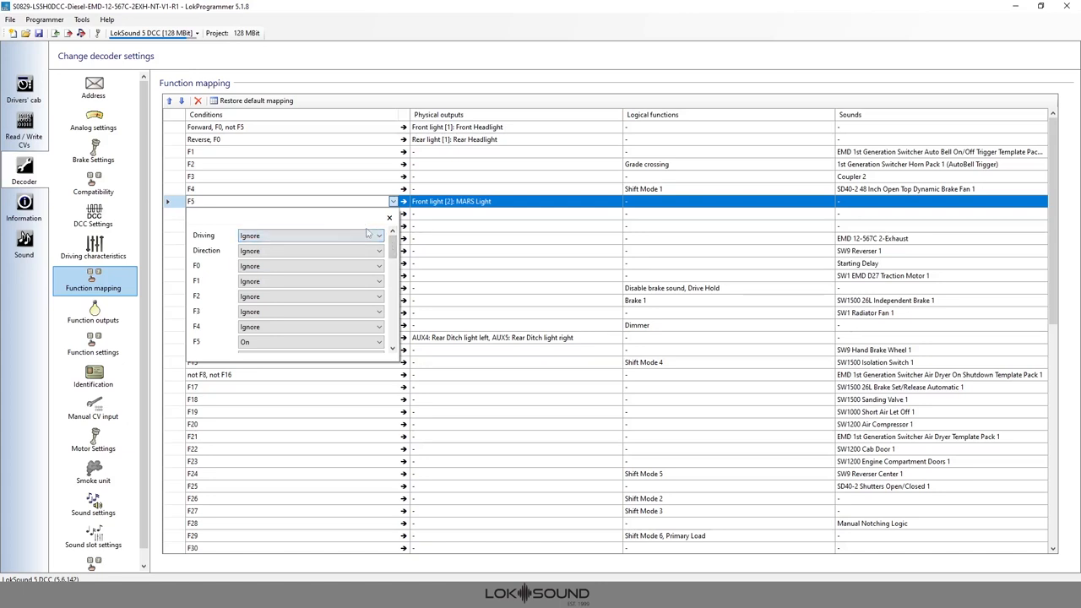
pyautogui.click(310, 250)
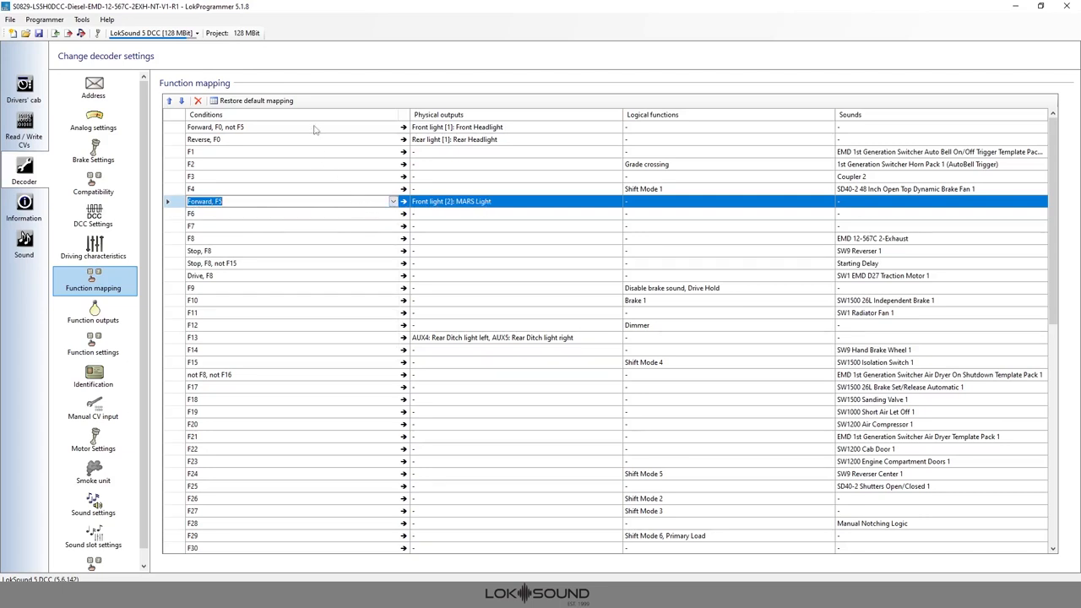
pyautogui.moveTo(296, 161)
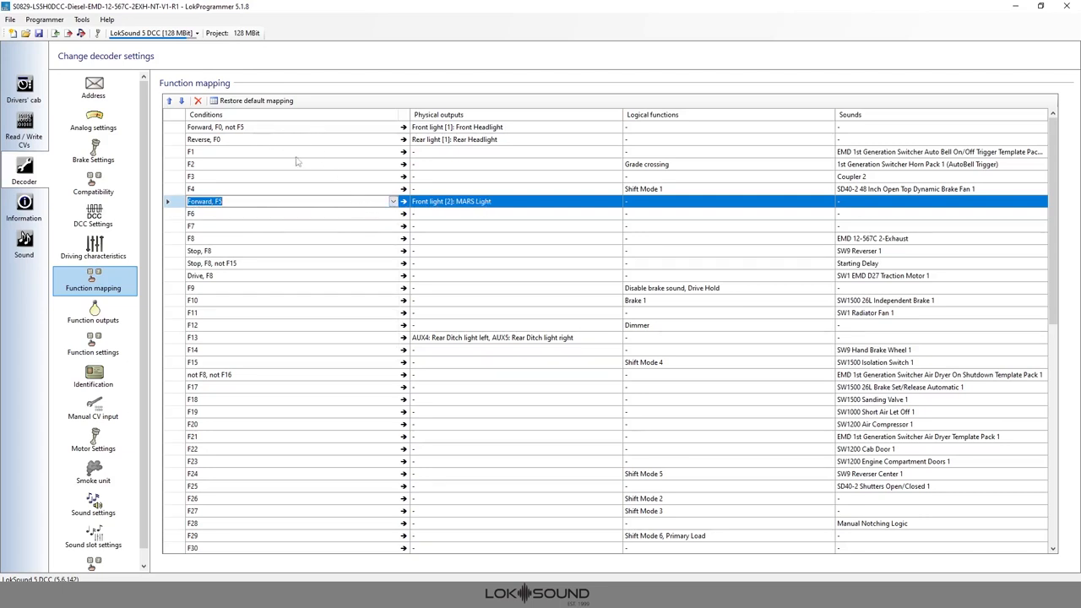
pyautogui.moveTo(247, 179)
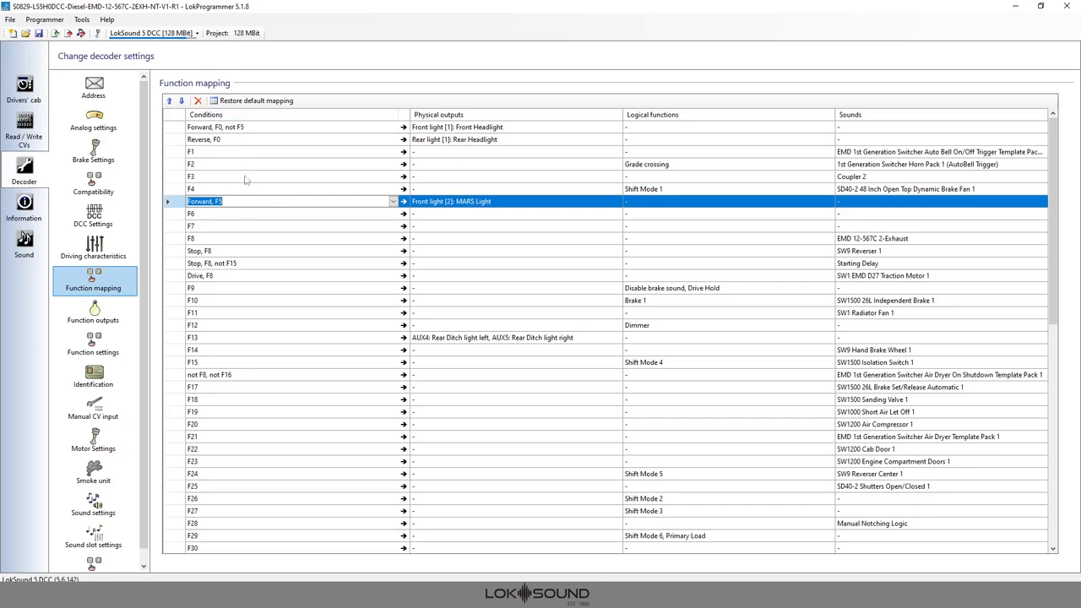
pyautogui.moveTo(367, 208)
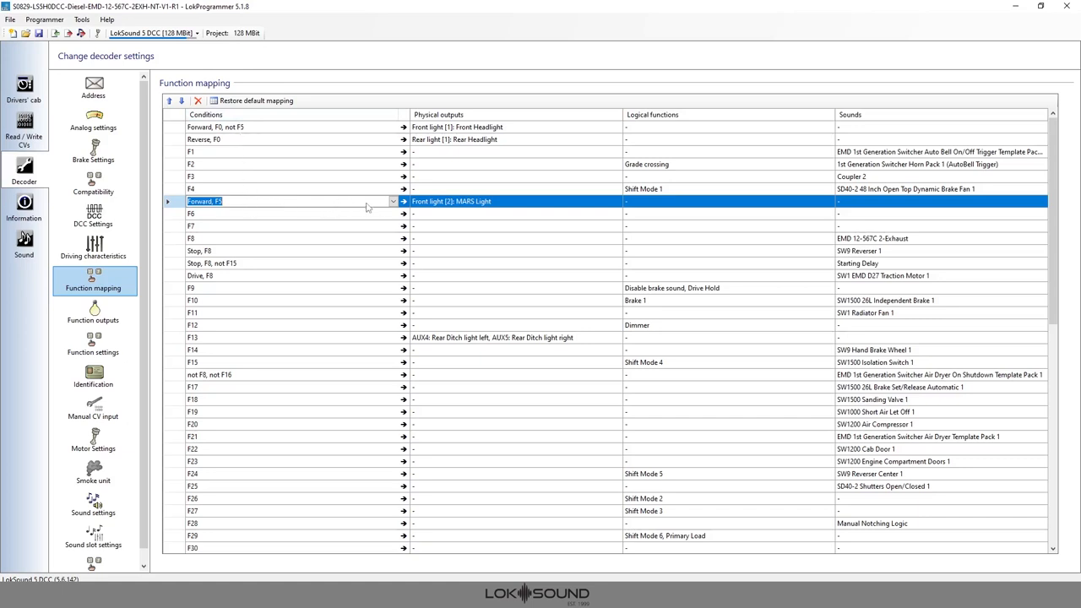
pyautogui.click(392, 201)
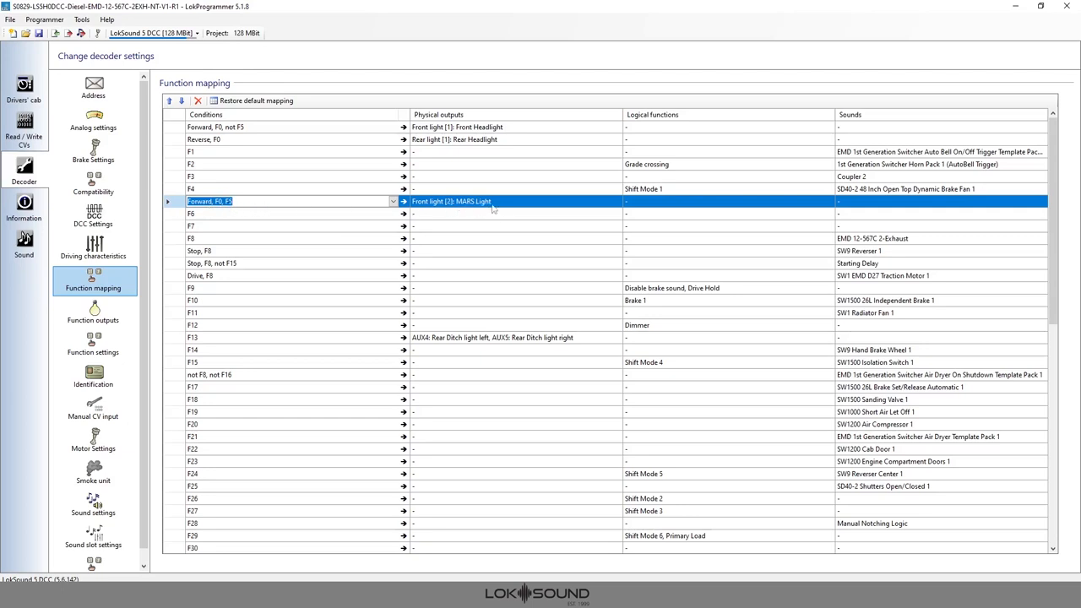
pyautogui.moveTo(488, 207)
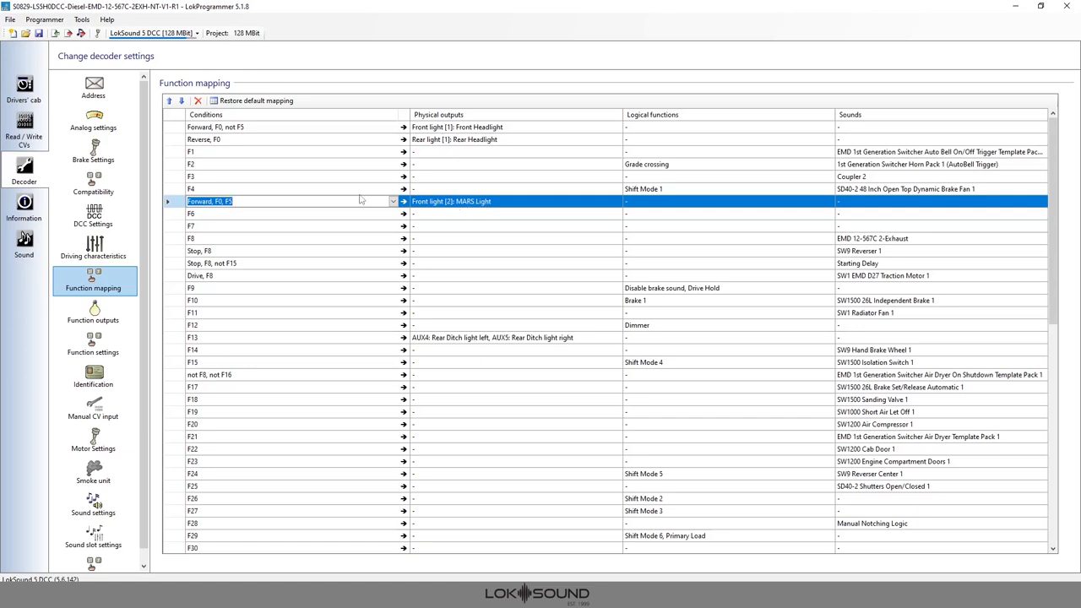
pyautogui.moveTo(101, 292)
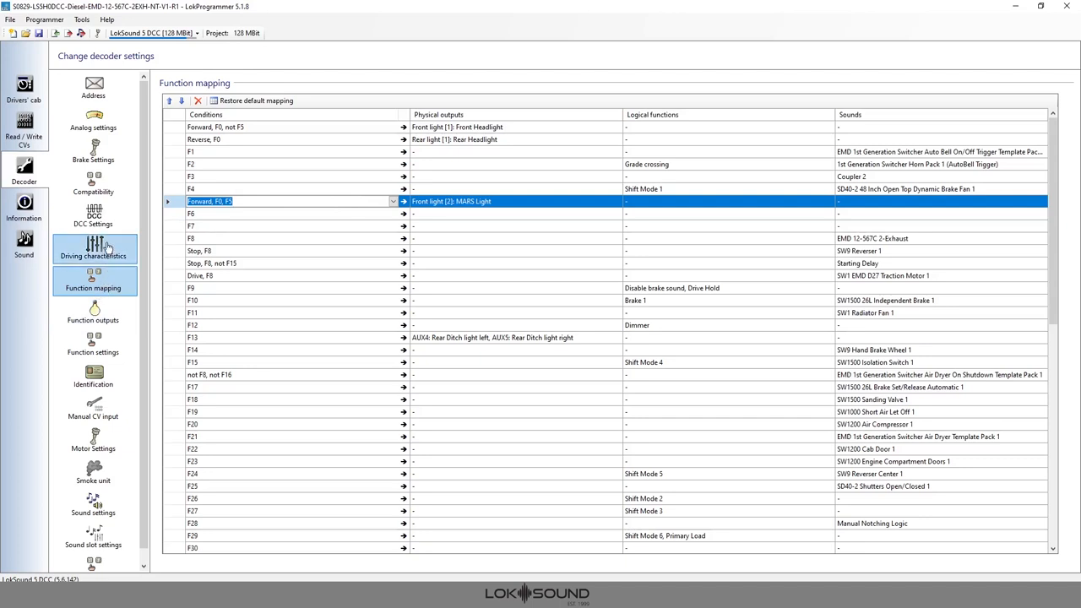
pyautogui.click(93, 310)
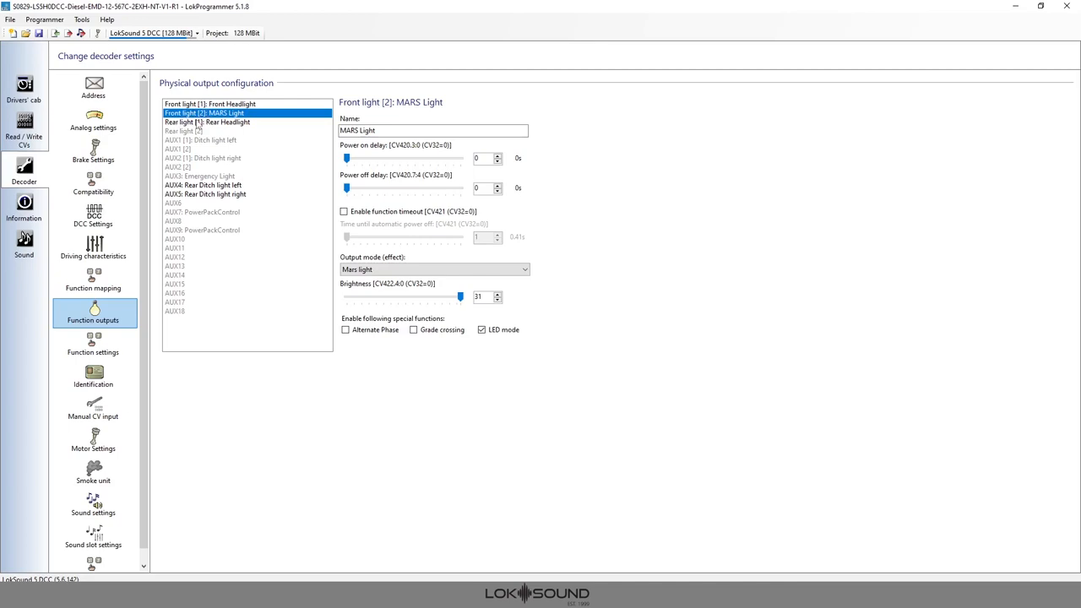
pyautogui.moveTo(192, 146)
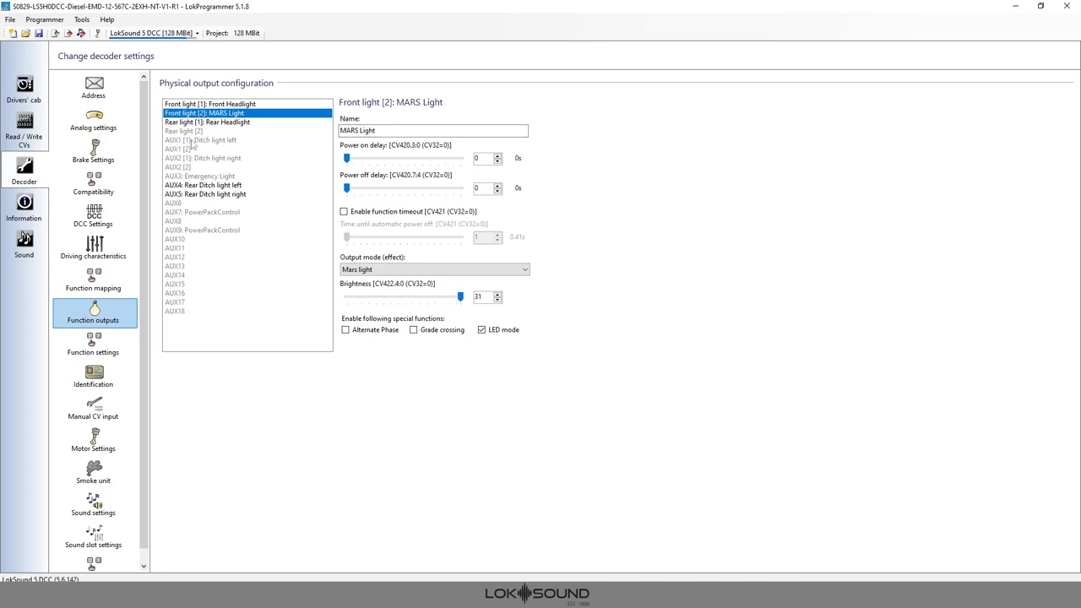
pyautogui.moveTo(186, 167)
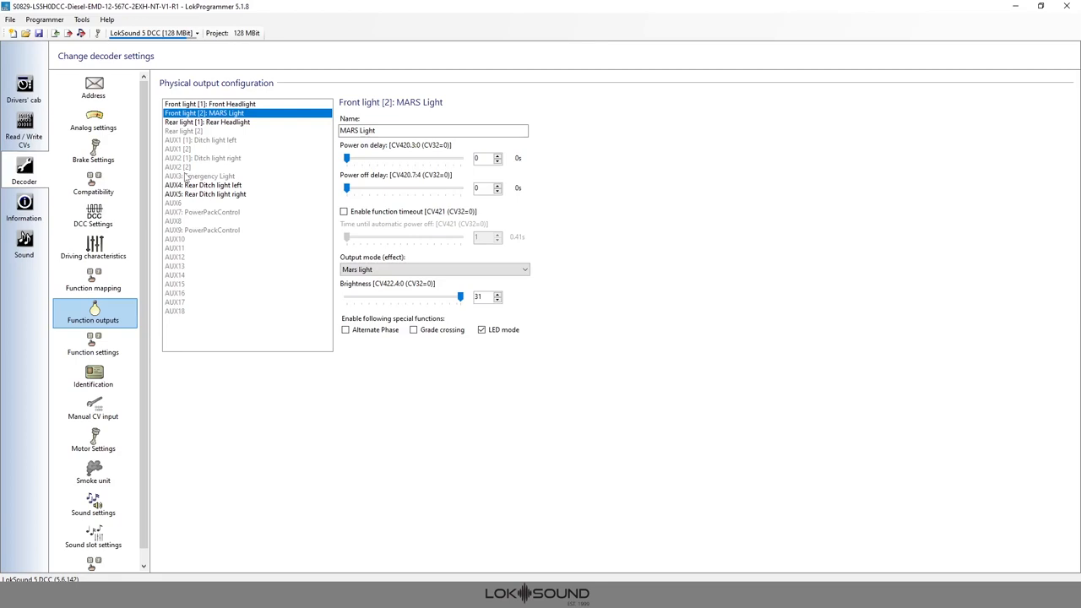
pyautogui.moveTo(92, 283)
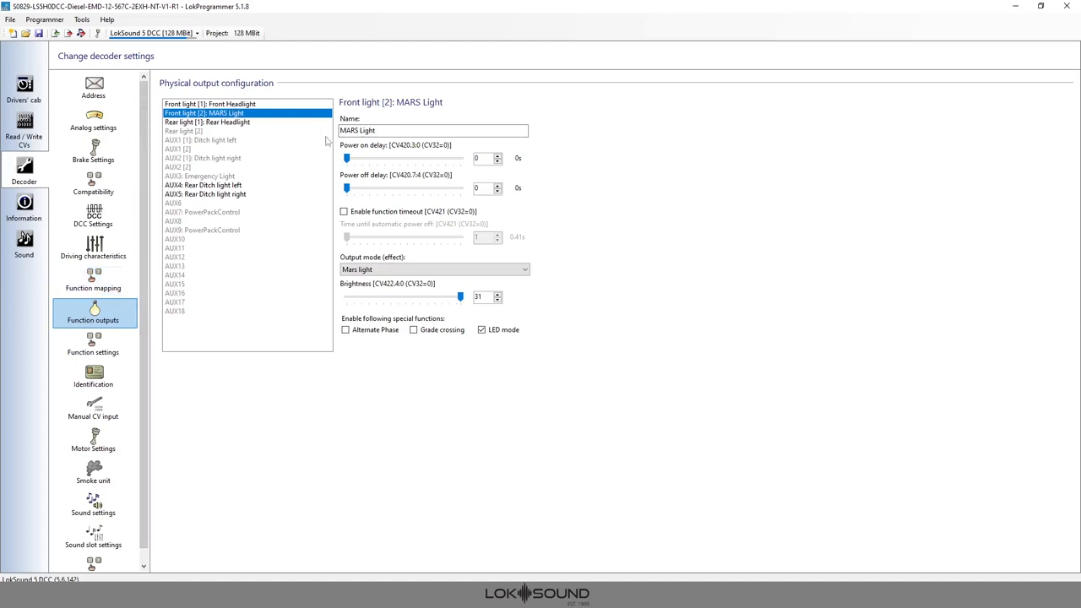
pyautogui.moveTo(270, 137)
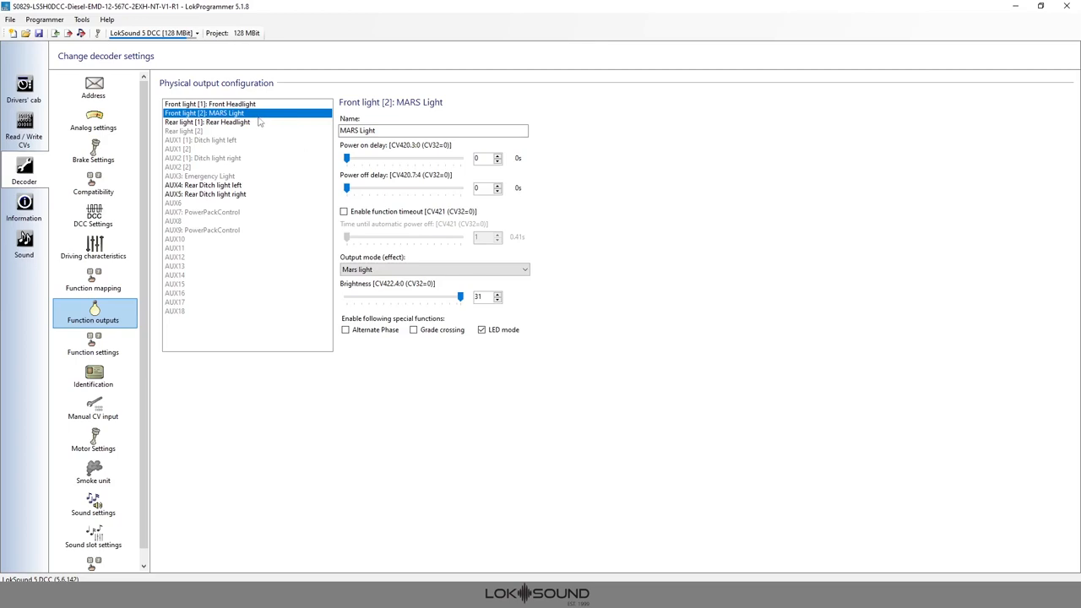
pyautogui.moveTo(259, 122)
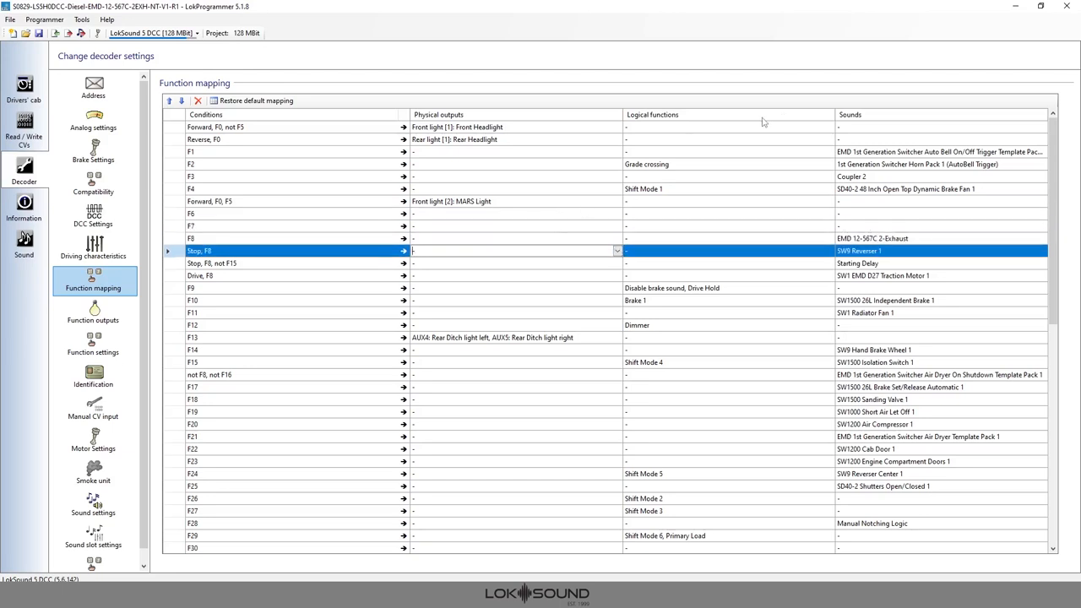
pyautogui.moveTo(552, 147)
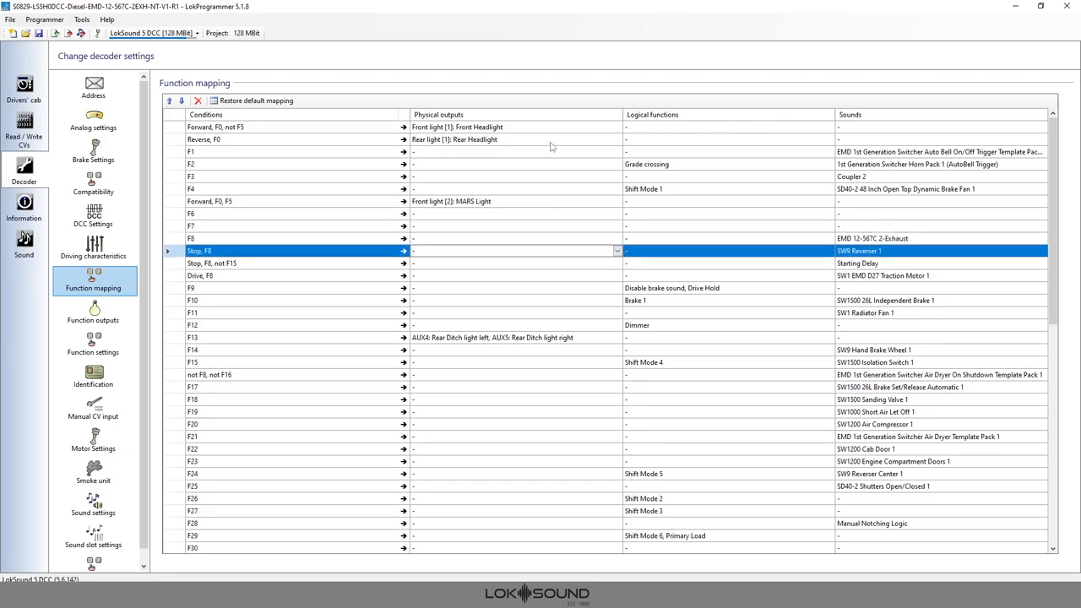